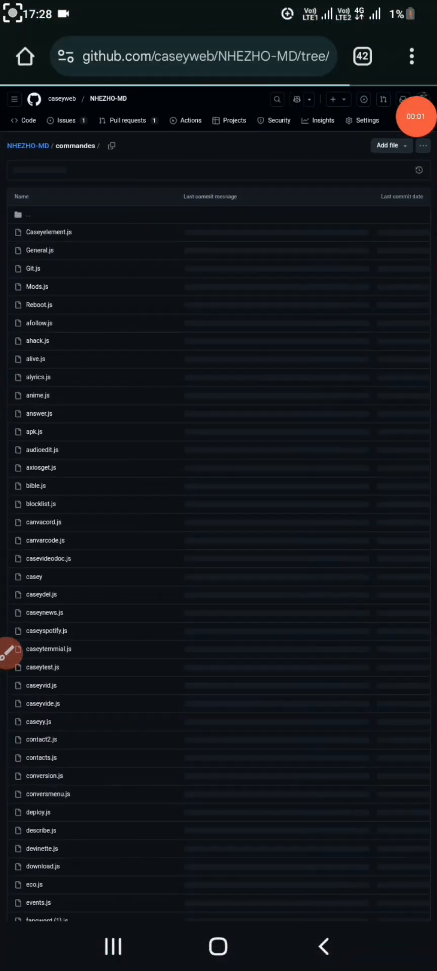
- Search 'caseyrhodes' in Chrome's address bar and open the CASEYRHODES-XMD GitHub suggestion
left_click(205, 56)
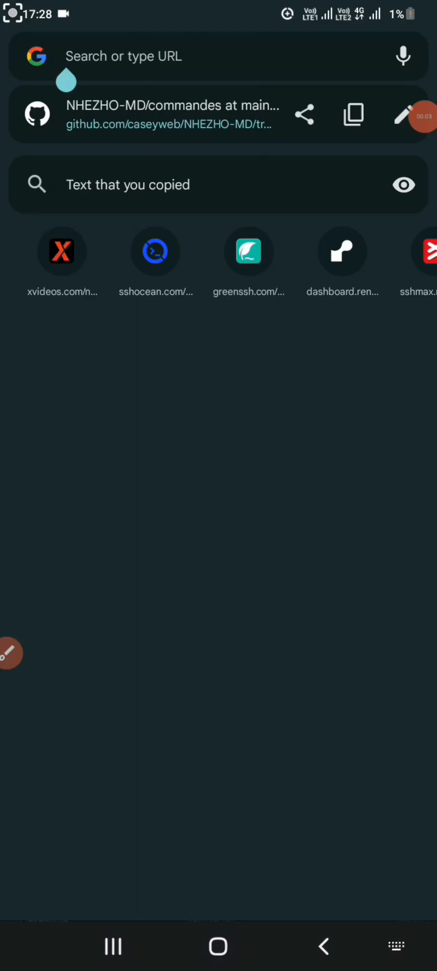
left_click(216, 56)
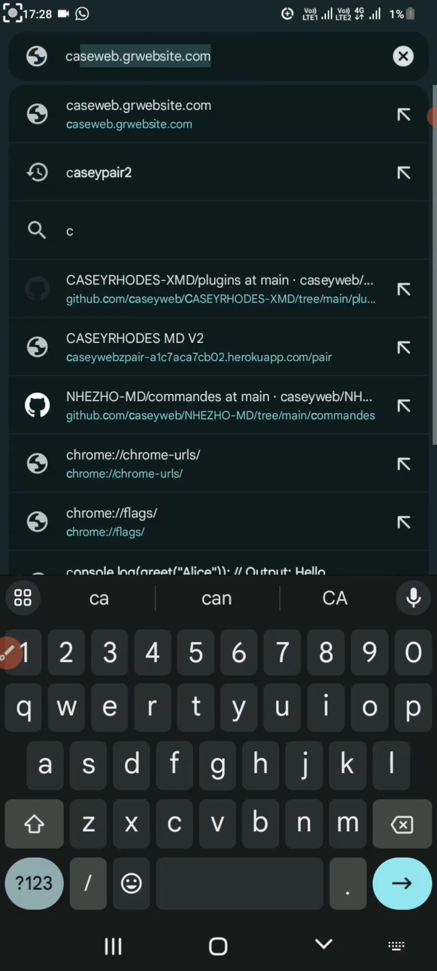
type("aseyrho")
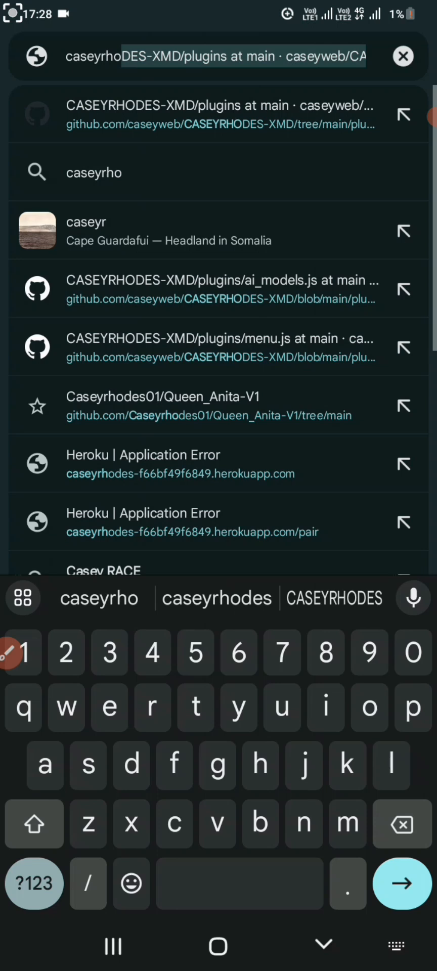
type("de")
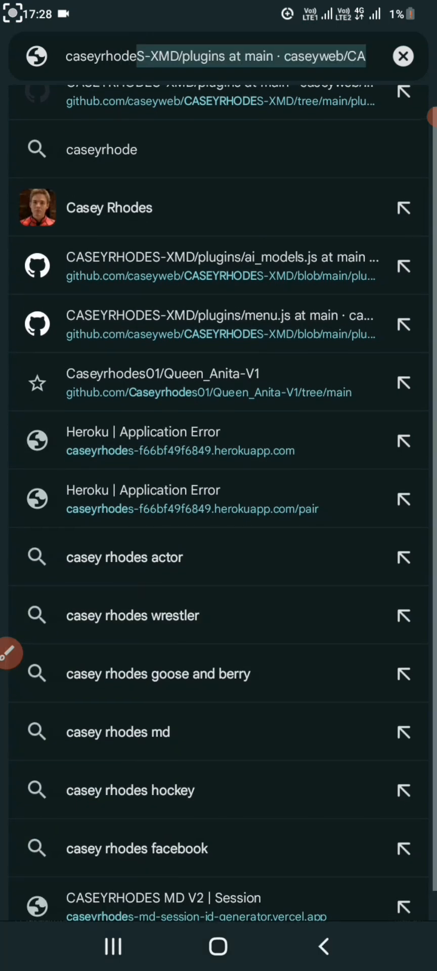
left_click(217, 55)
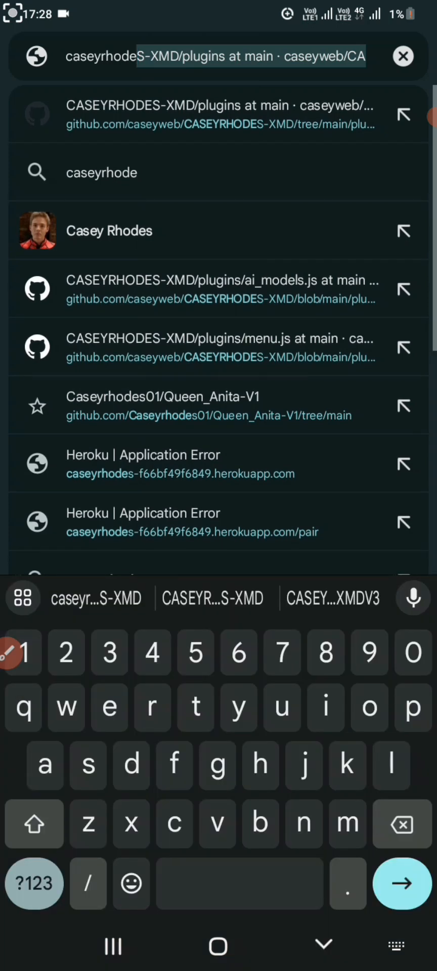
left_click(218, 114)
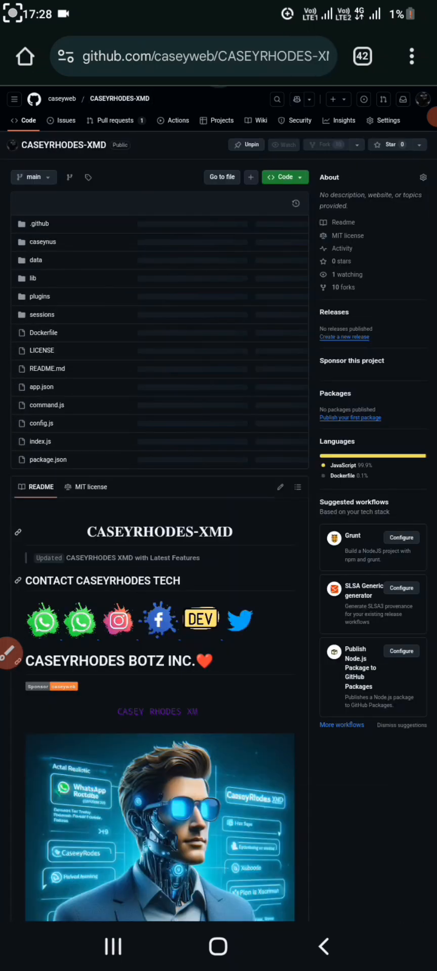
- Scroll the README down to the '1. Fork This Repository' step
scroll("up", 3)
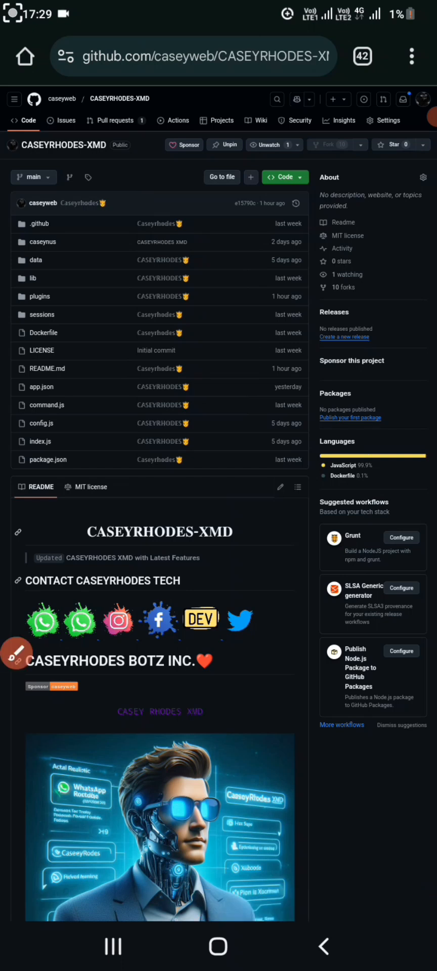
scroll("down", 3)
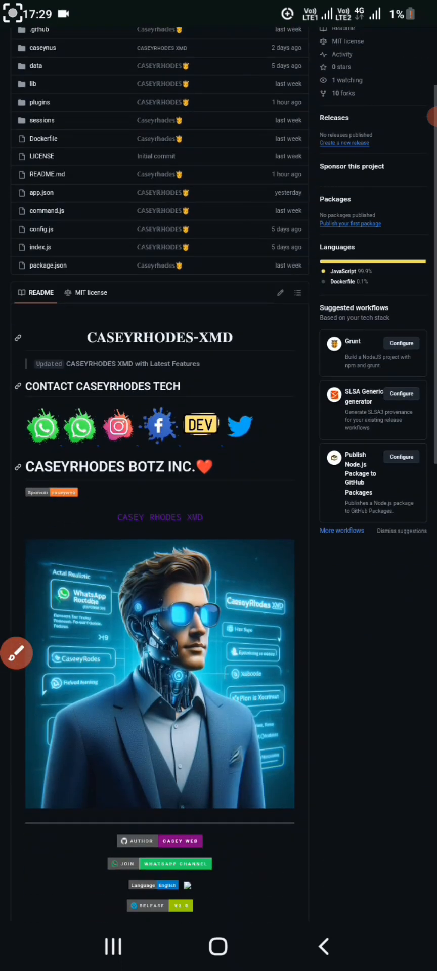
scroll("down", 3)
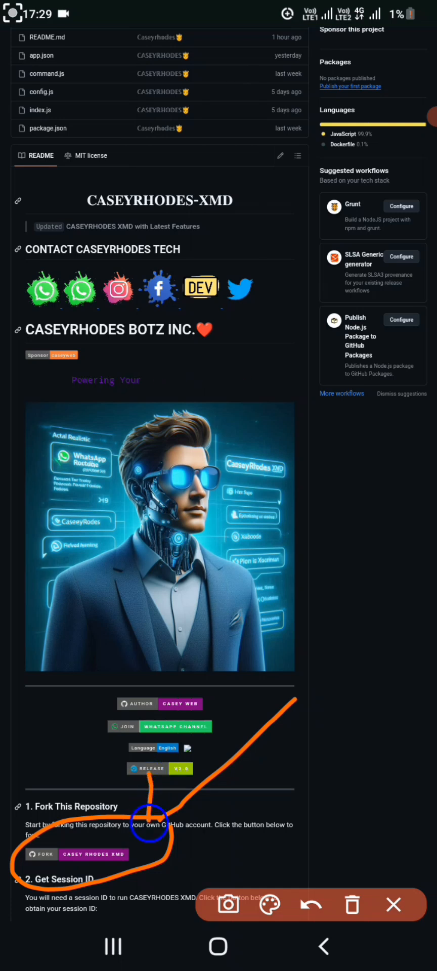
- Scroll to 'Get Session ID' and the Heroku, Koyeb, Railway, Render, Netlify deployment list
left_click(311, 904)
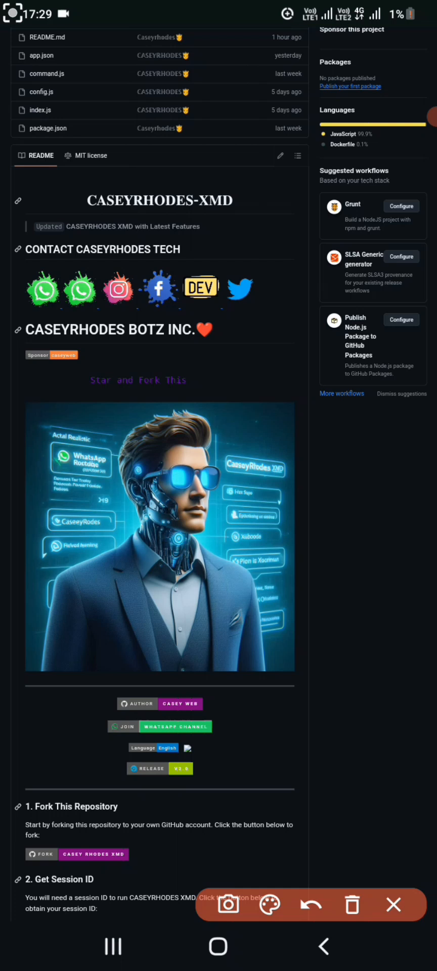
scroll("down", 3)
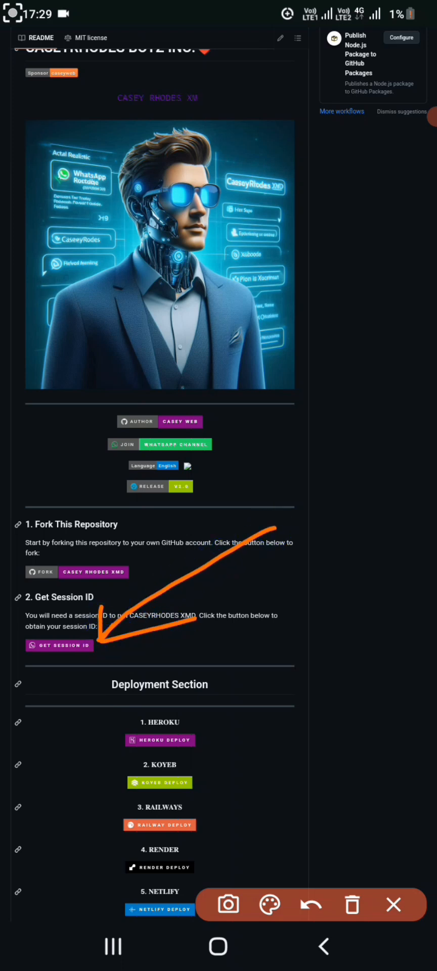
left_click(311, 905)
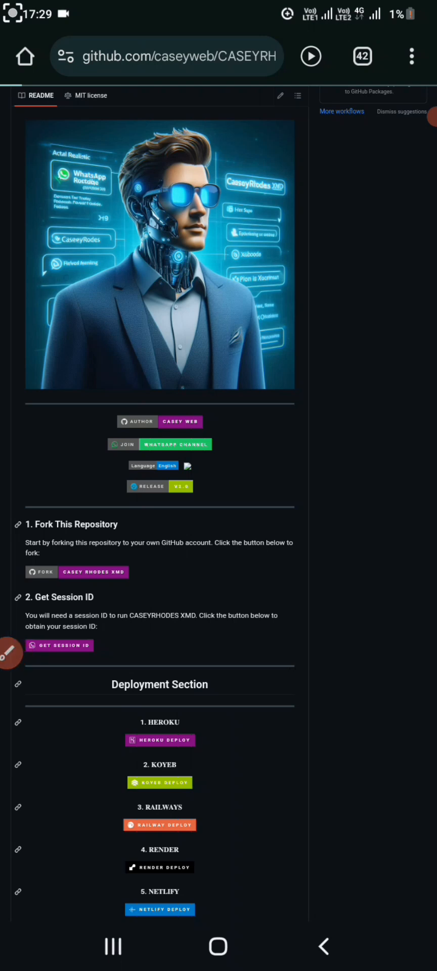
- Open the GET SESSION ID pairing page and enter the phone number for a code
left_click(60, 645)
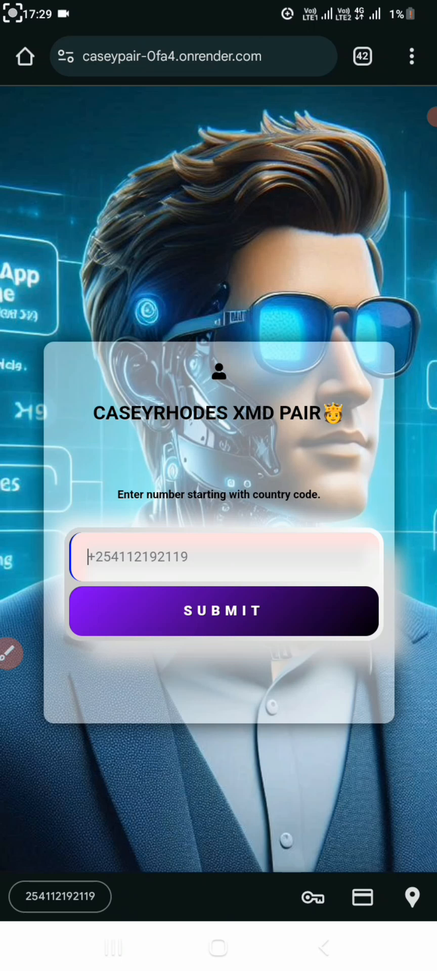
left_click(219, 610)
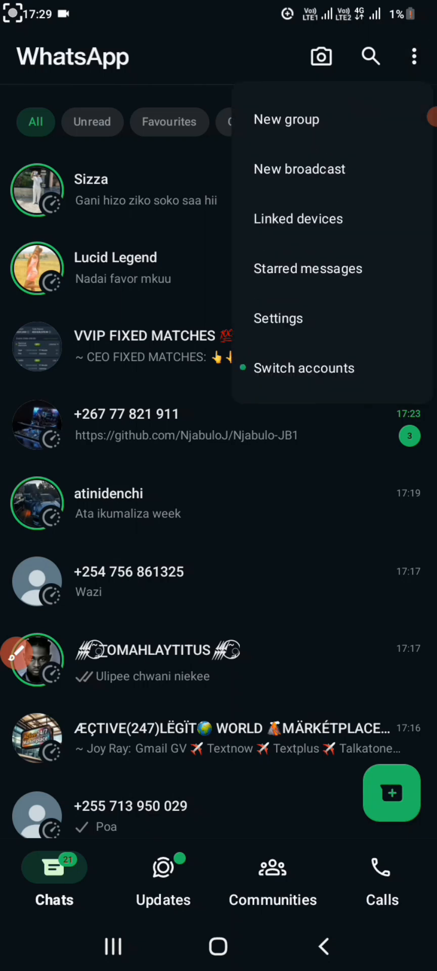
left_click(298, 219)
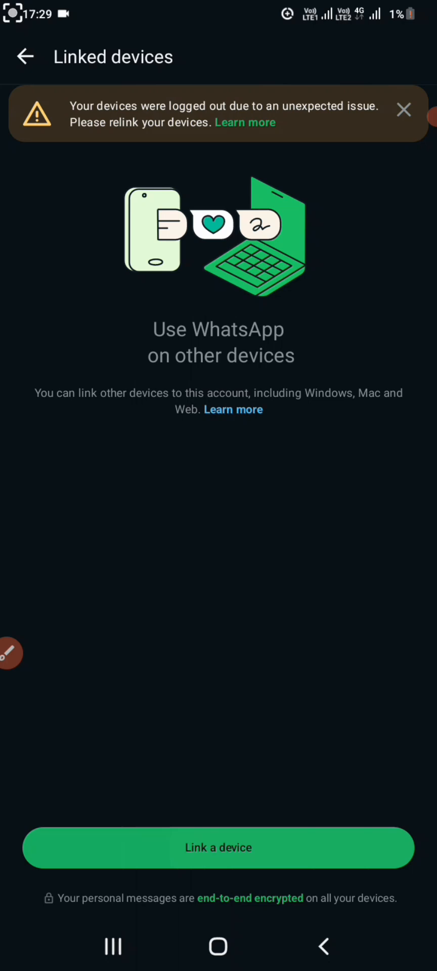
left_click(218, 846)
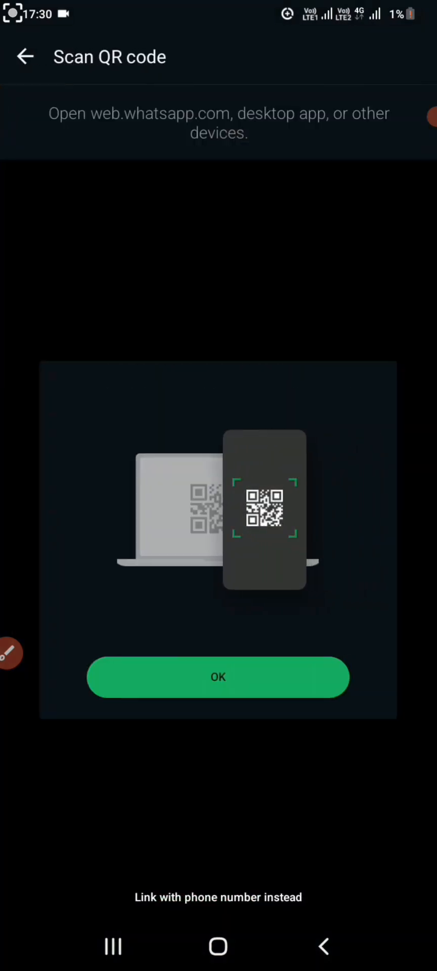
left_click(218, 897)
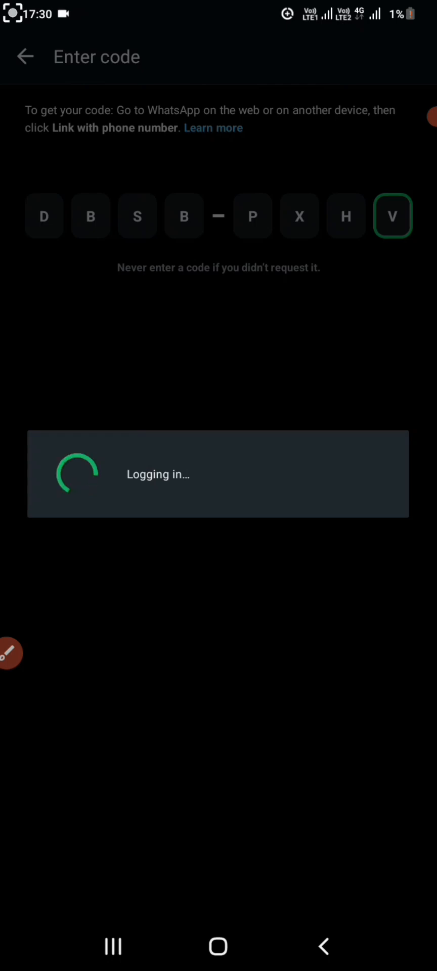
- Confirm the Firefox (Windows) linked device and copy the received session message
scroll("down", 3)
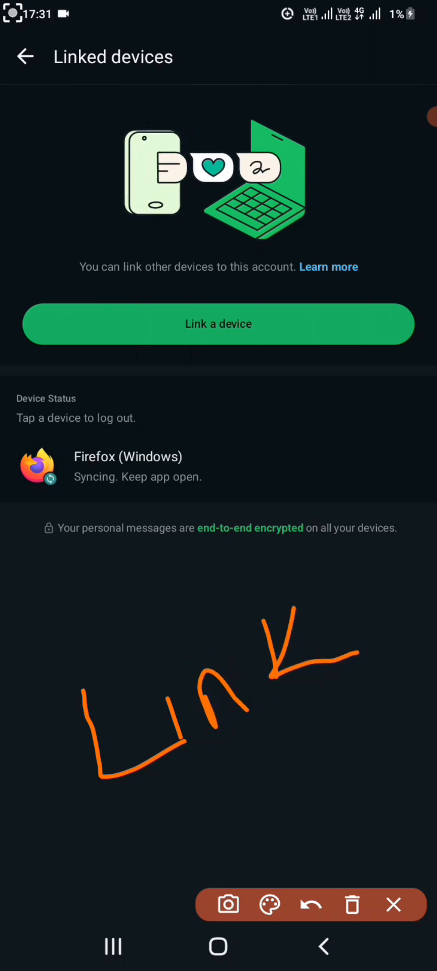
left_click(311, 904)
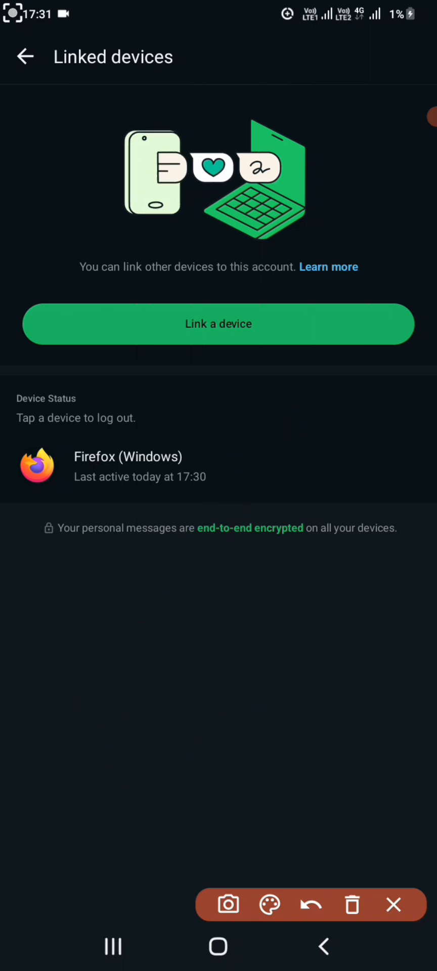
left_click(25, 56)
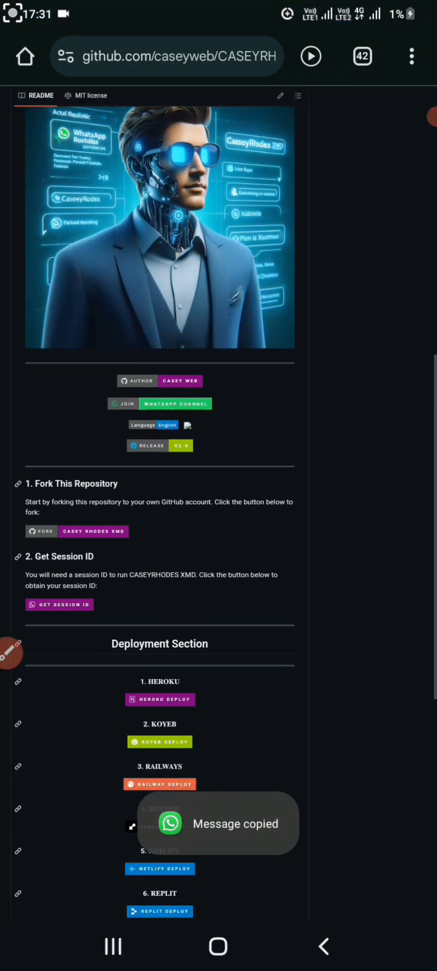
- Copy the CASEYRHODES-XMD repository URL from the address bar
scroll("up", 3)
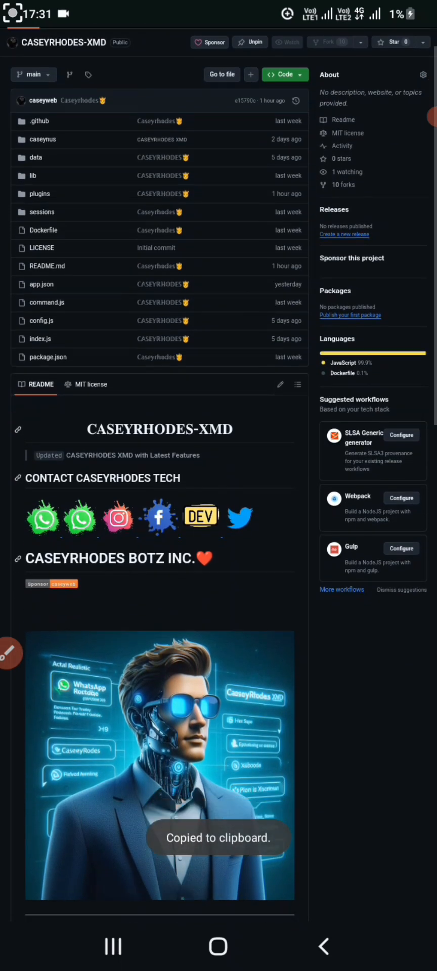
scroll("down", 3)
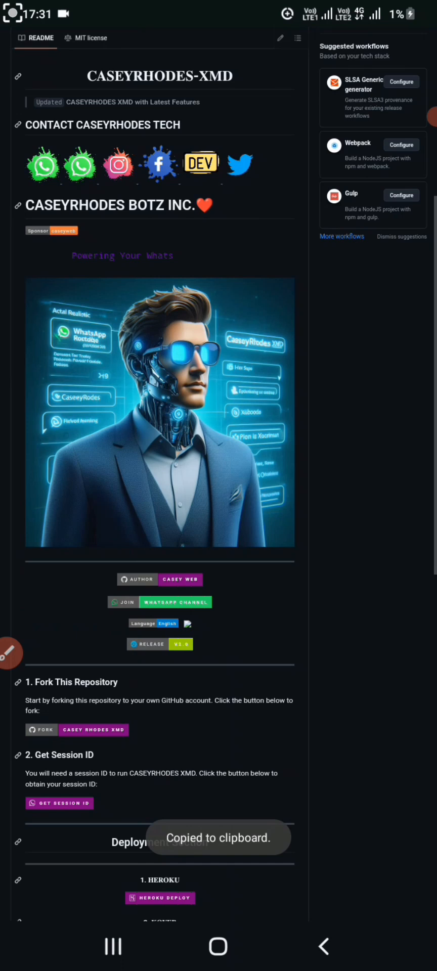
scroll("down", 3)
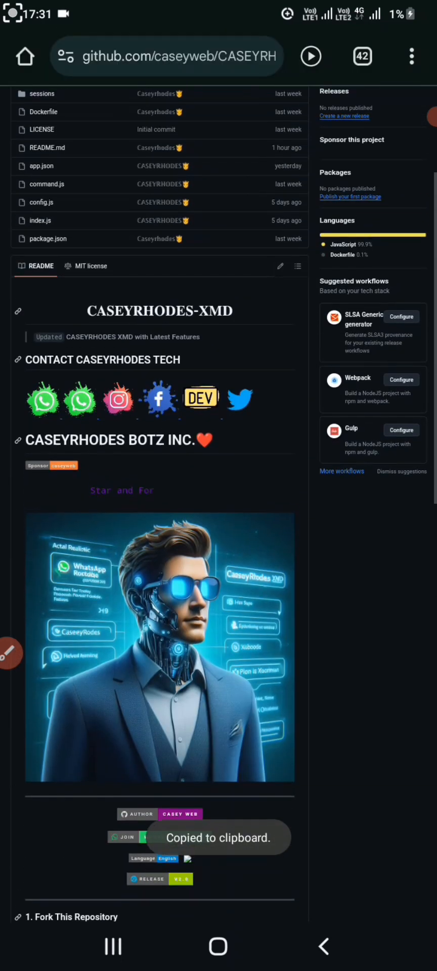
left_click(167, 56)
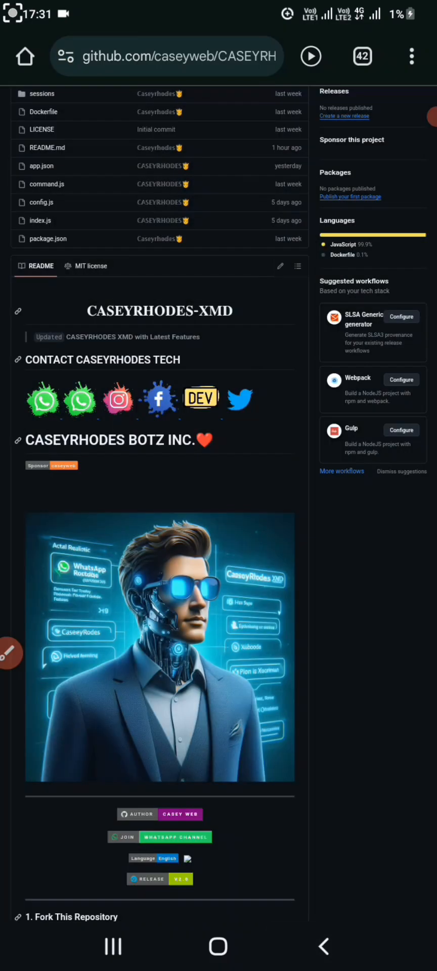
- Scroll to the README's Deployment Section and follow the RAILWAY DEPLOY badge
scroll("down", 3)
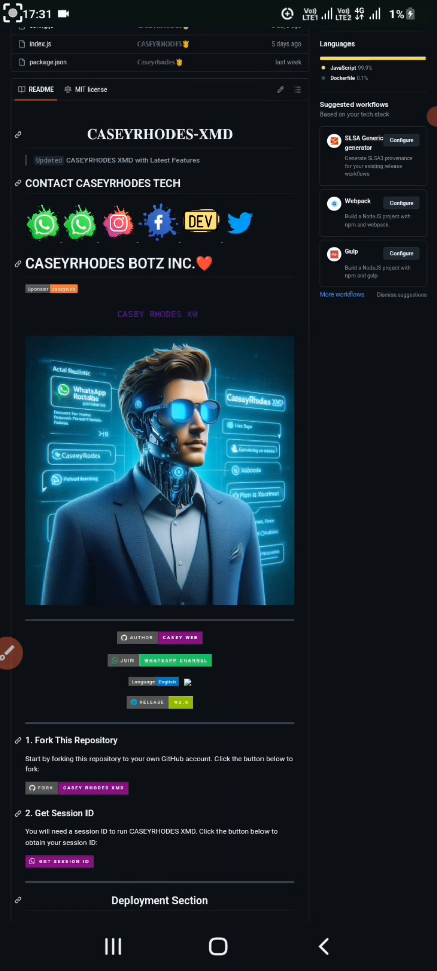
left_click(9, 653)
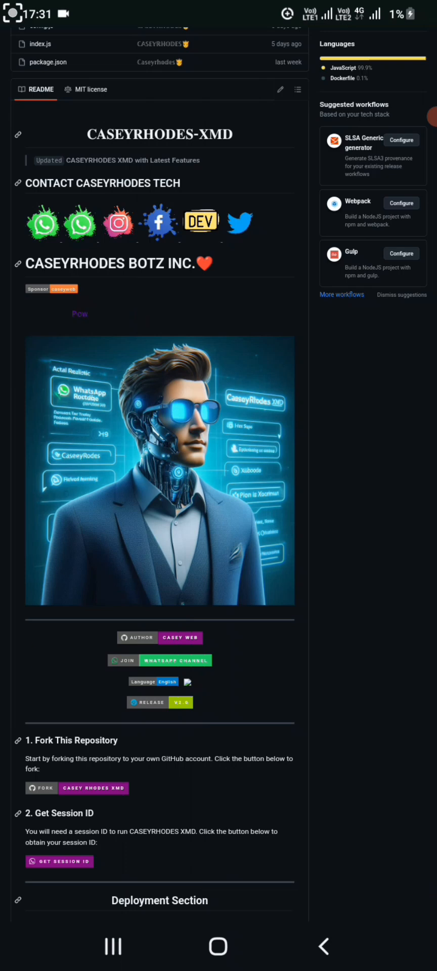
scroll("down", 3)
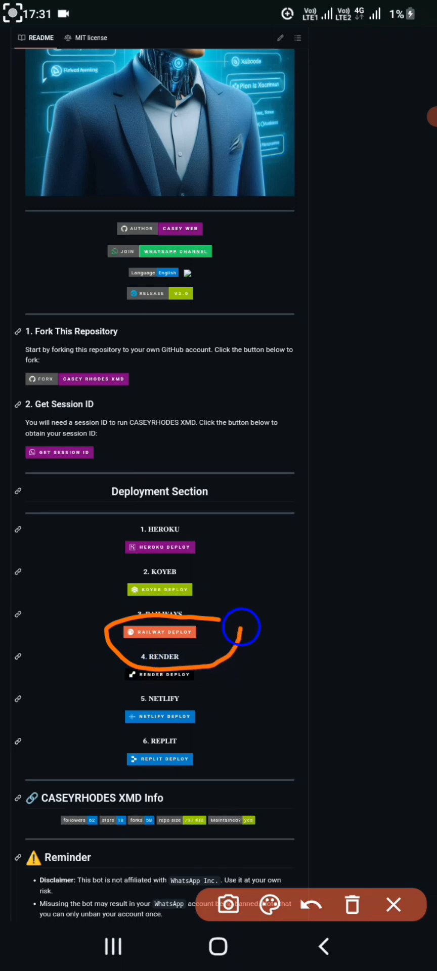
left_click_drag(238, 619, 365, 529)
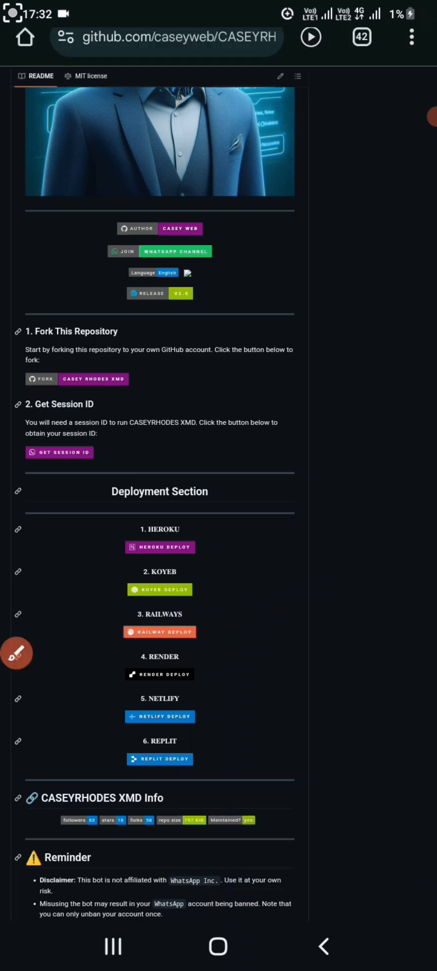
left_click(159, 632)
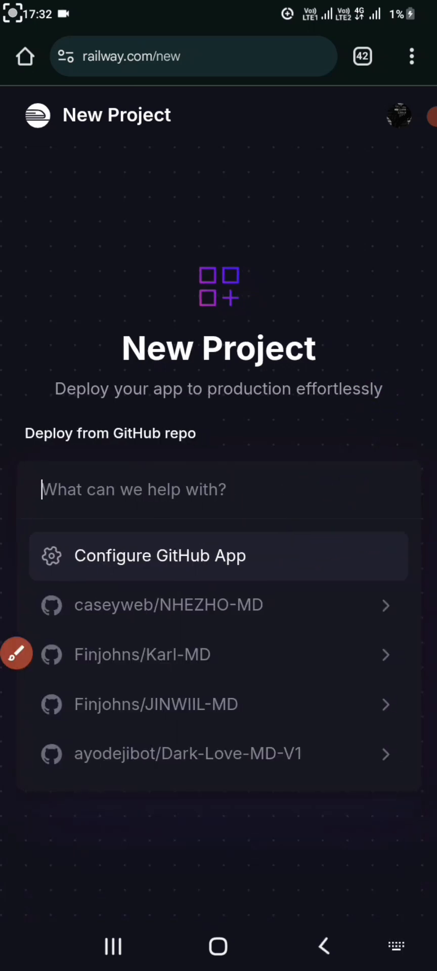
- Paste the CASEYRHODES-XMD repository address into Railway and deploy it
left_click(218, 489)
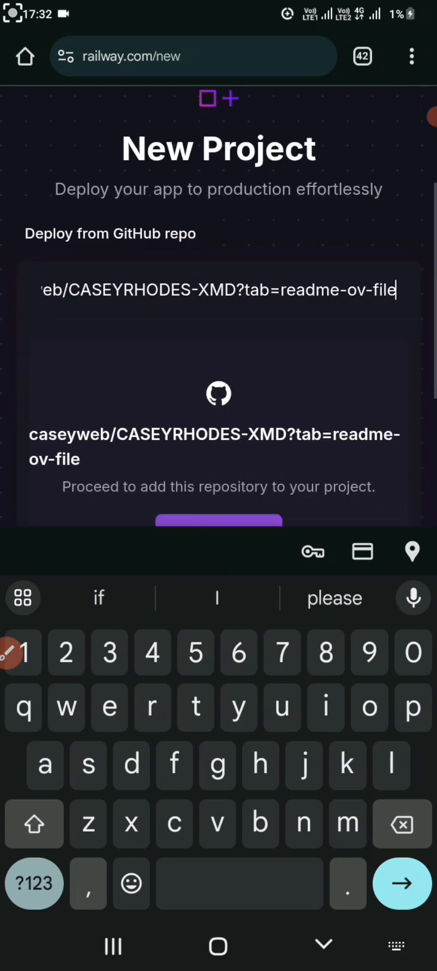
scroll("up", 3)
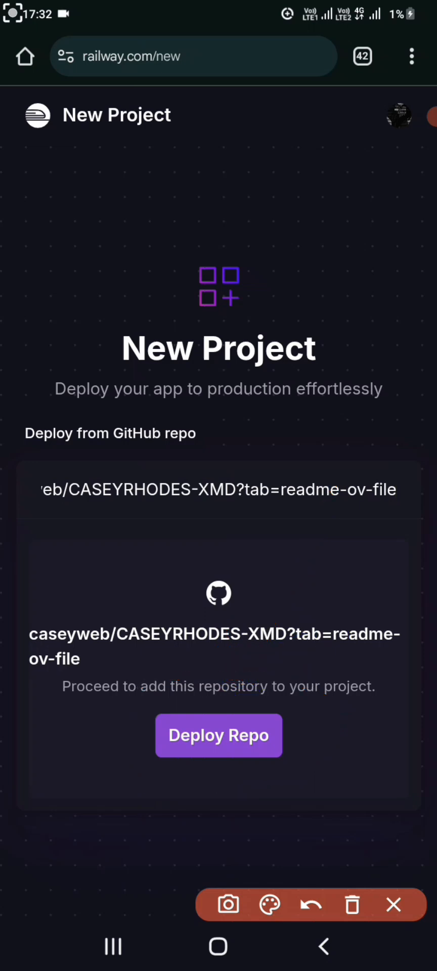
left_click(218, 735)
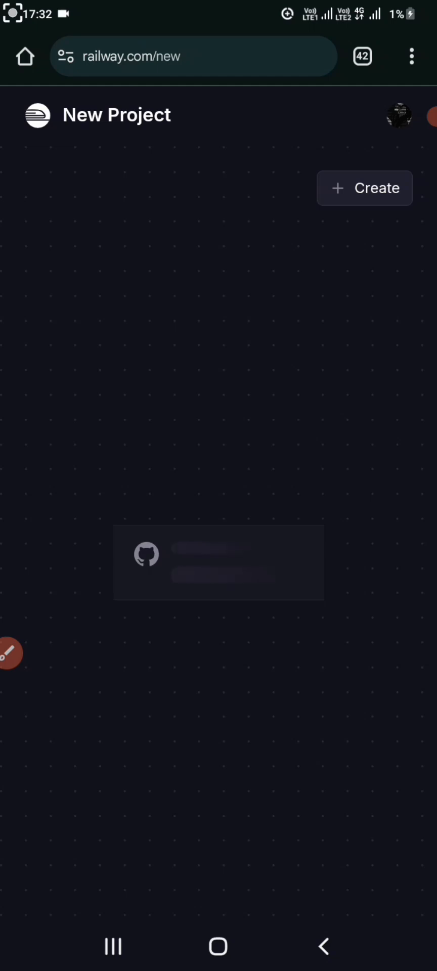
- Open the building CASEYRHODES-XMD service and view its empty Variables tab
left_click(218, 562)
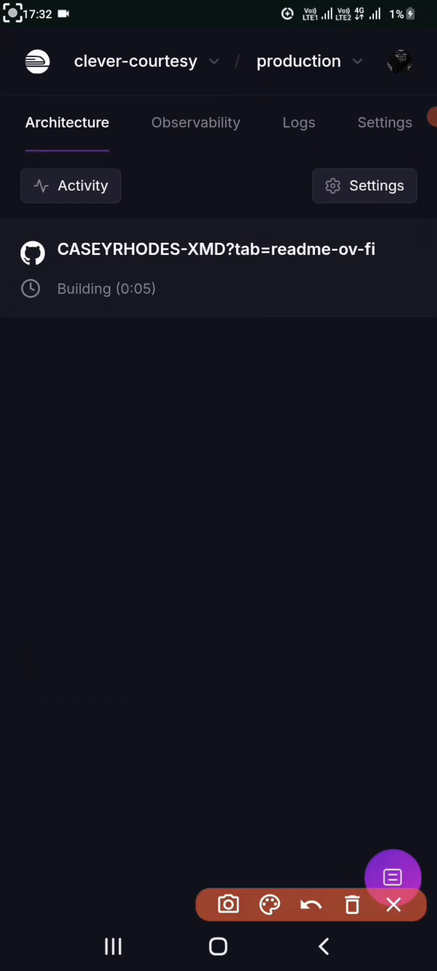
left_click_drag(122, 545, 241, 285)
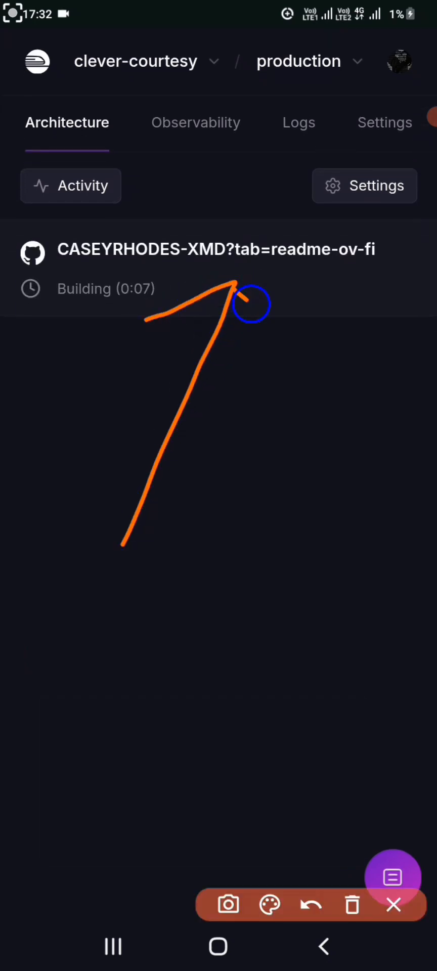
left_click(216, 267)
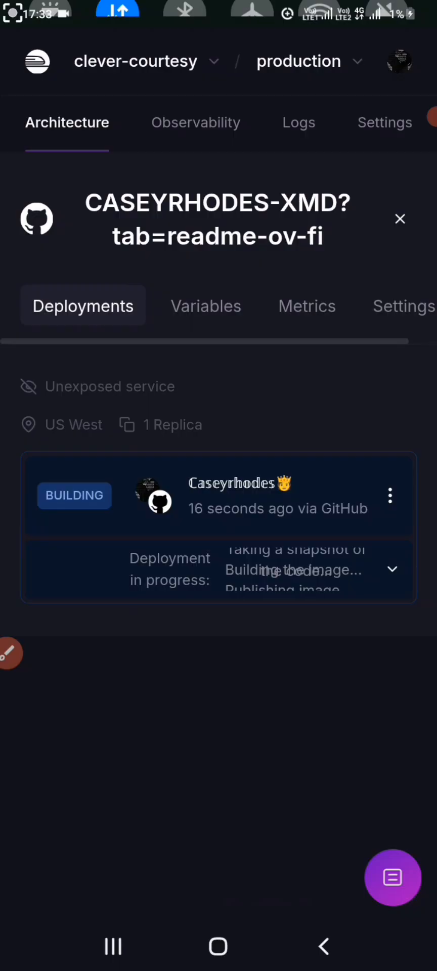
left_click(205, 306)
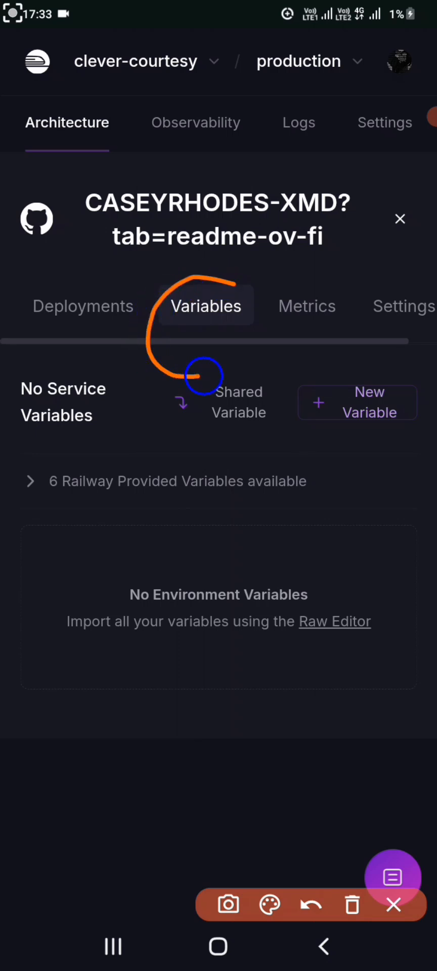
- Add a SESSION_ID variable holding the pasted session value
left_click(392, 905)
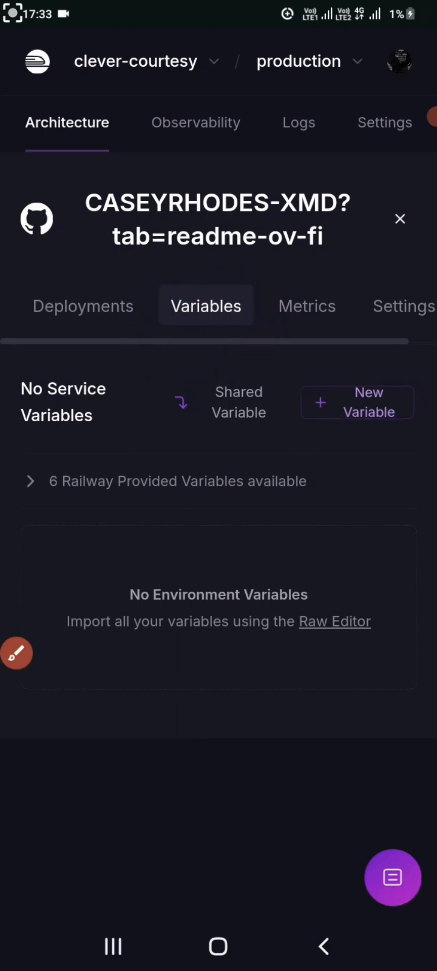
left_click(357, 402)
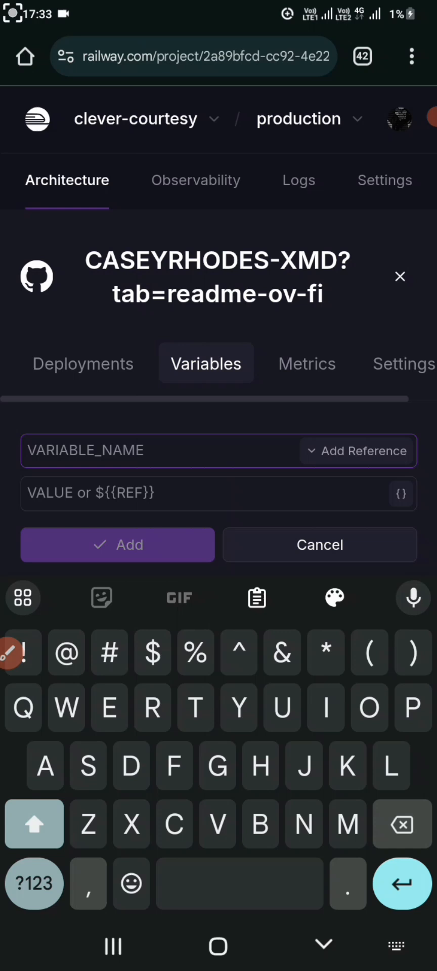
type("SESS")
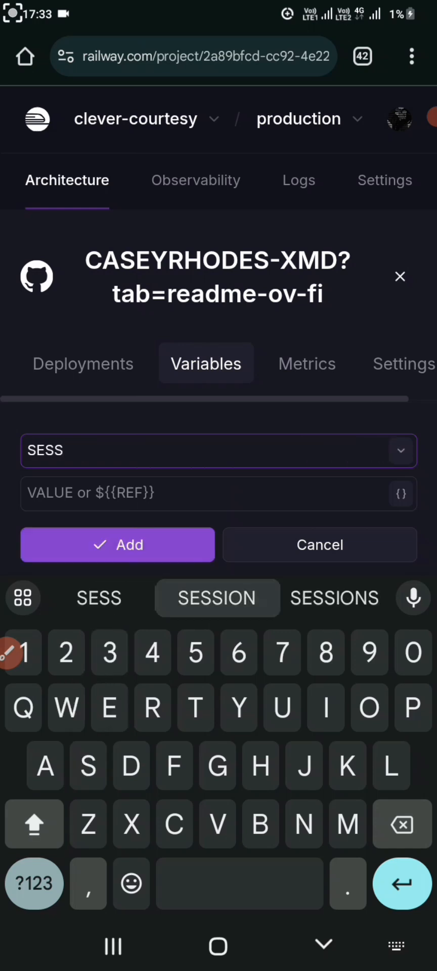
left_click(217, 598)
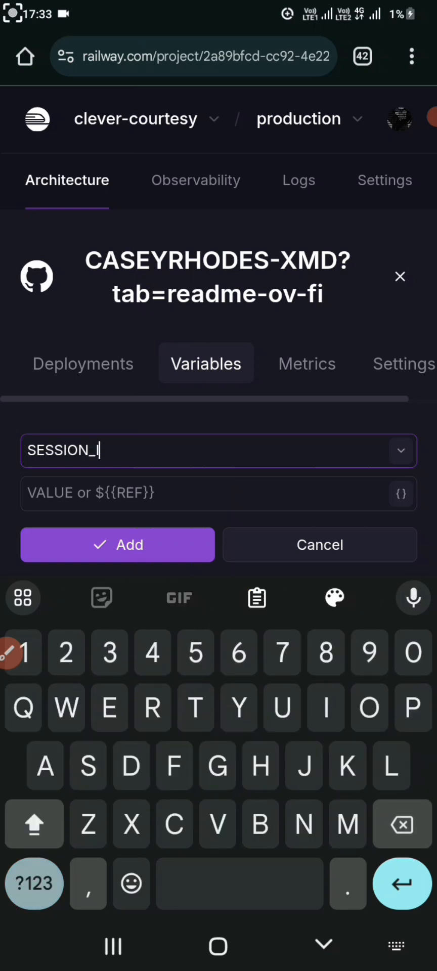
type("D")
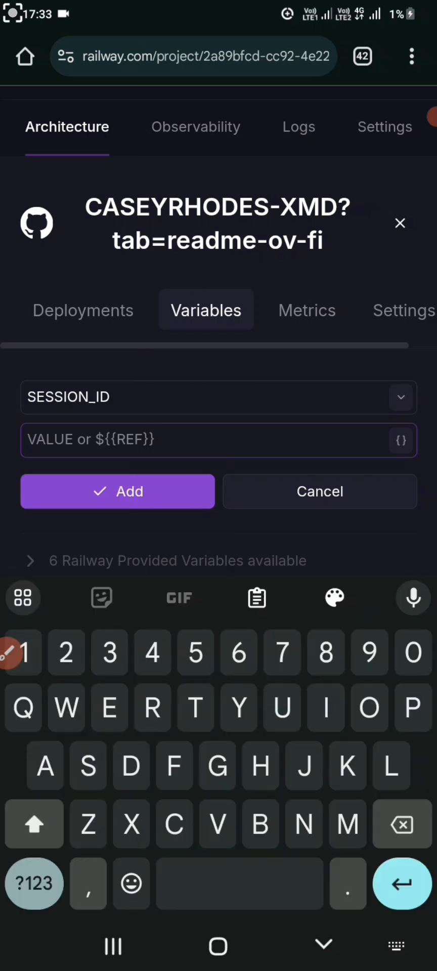
left_click(256, 598)
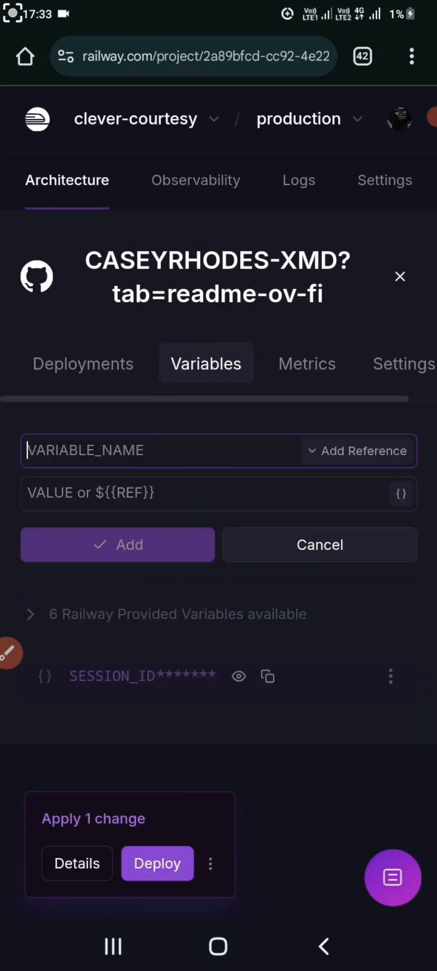
left_click(155, 450)
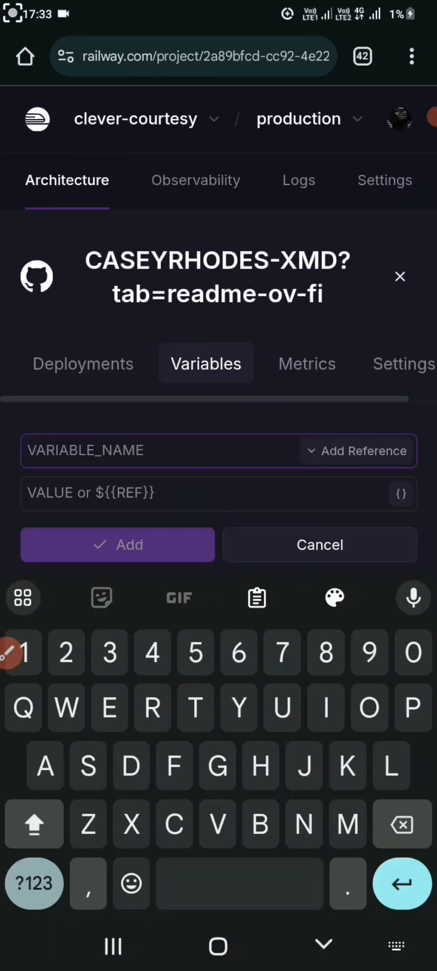
- Enter AUTO_REACT as the new variable's name with the value true
type("A")
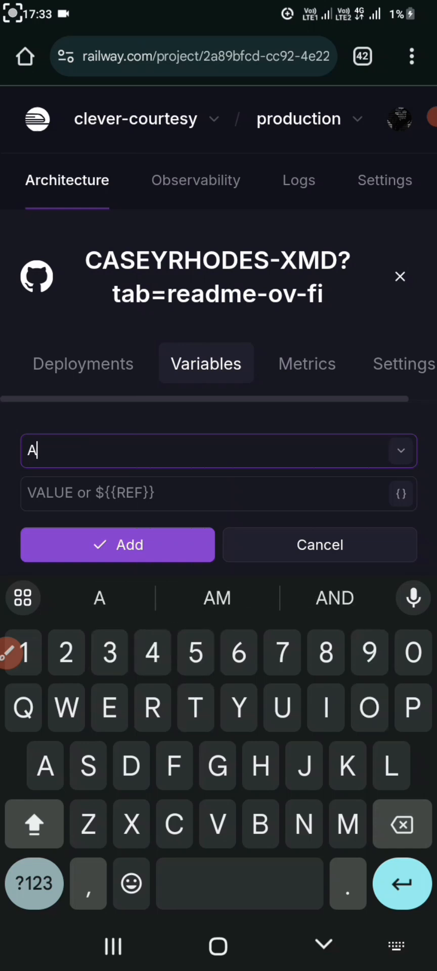
type("OTORE")
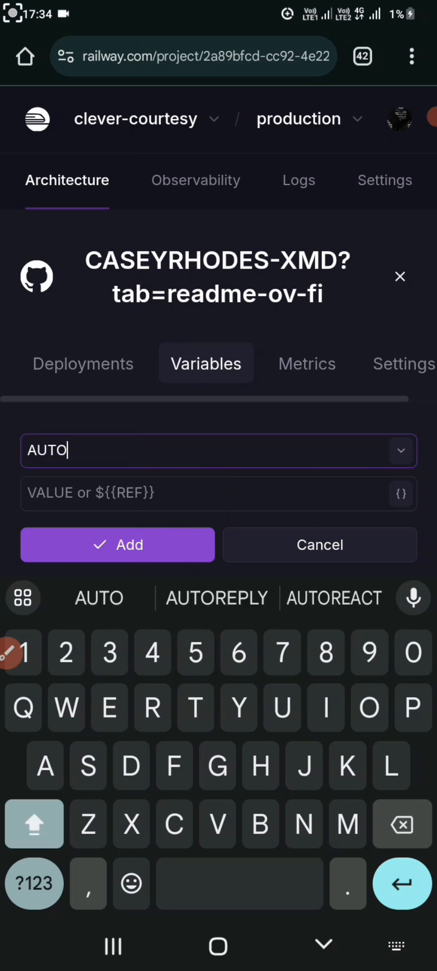
left_click(34, 883)
type("t")
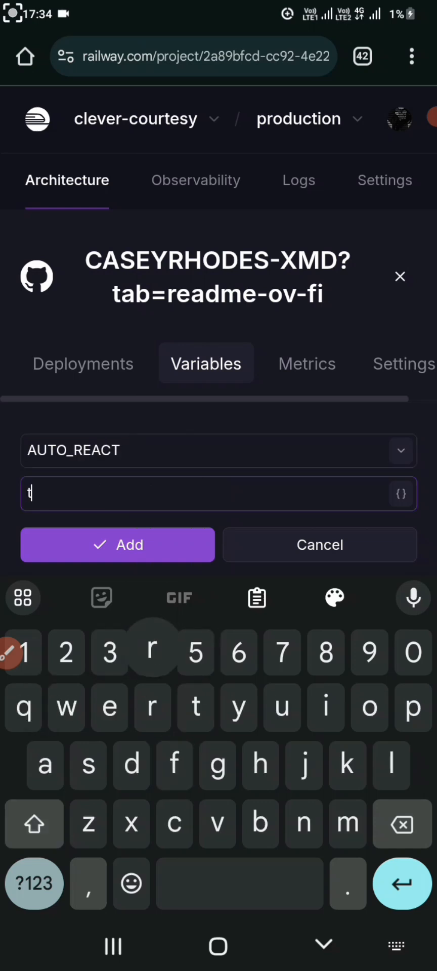
type("rue")
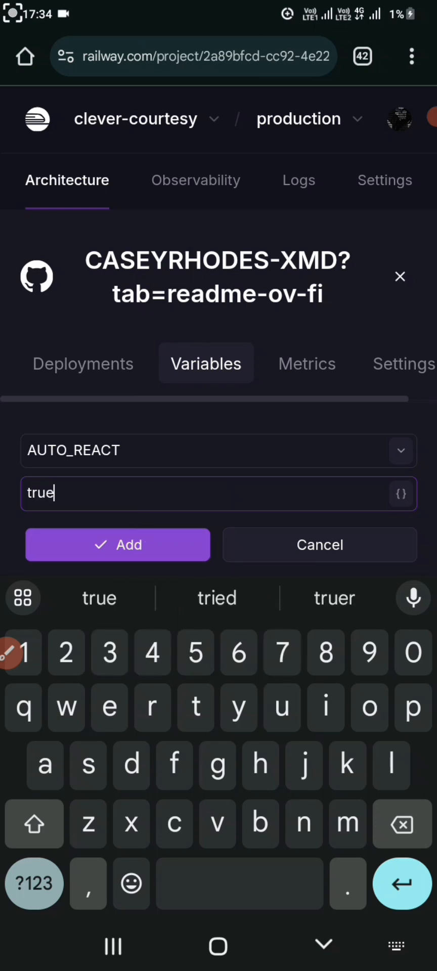
left_click(117, 544)
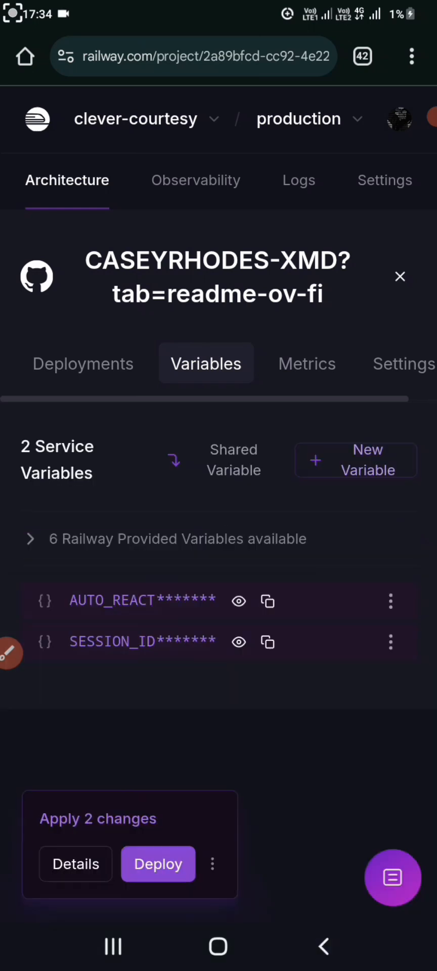
left_click(354, 460)
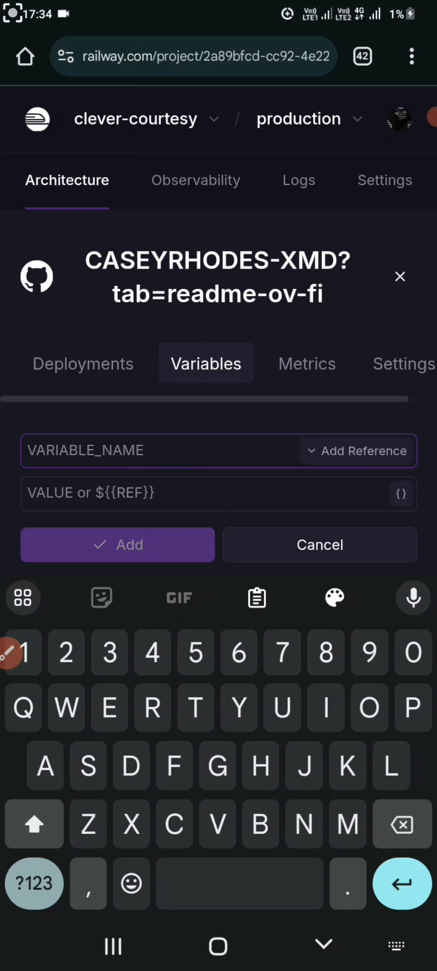
type("o")
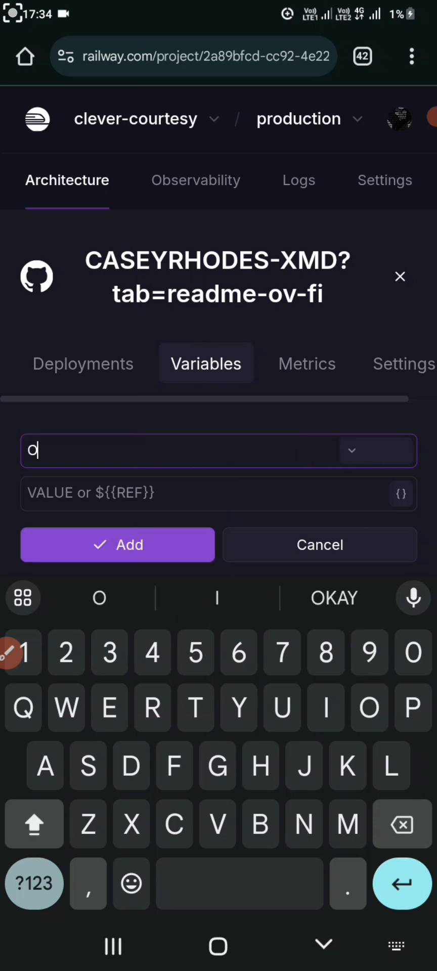
type("WNER")
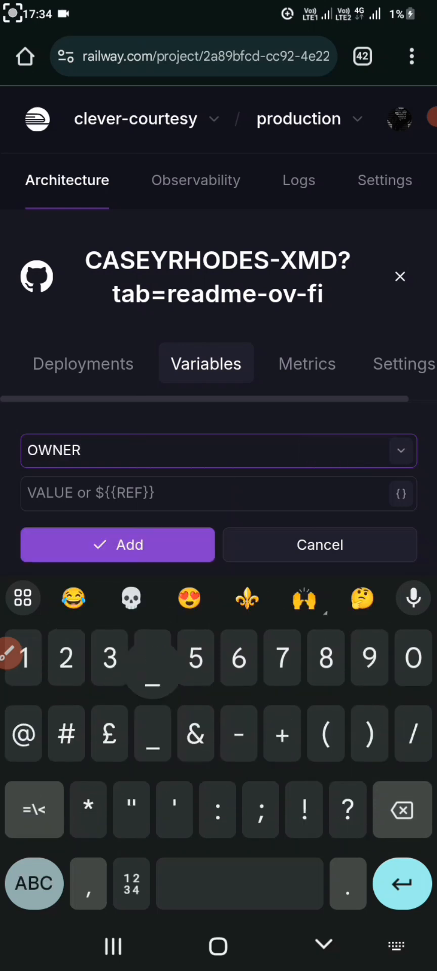
type("_NU")
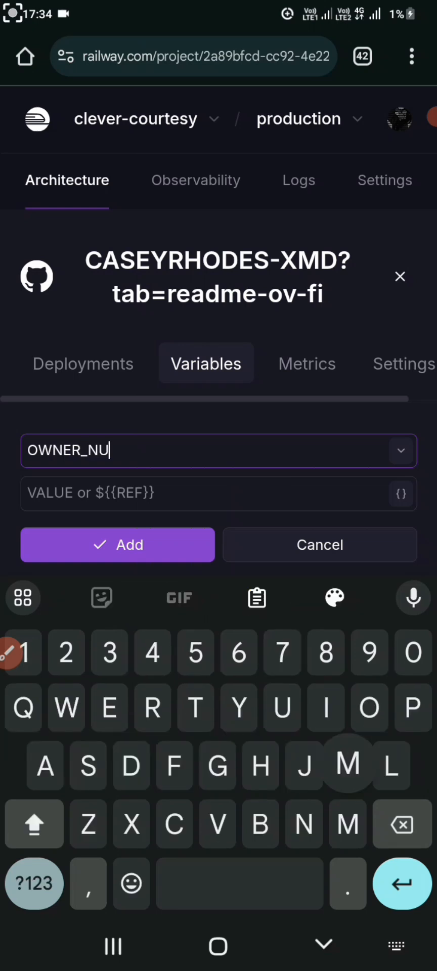
key("Backspace")
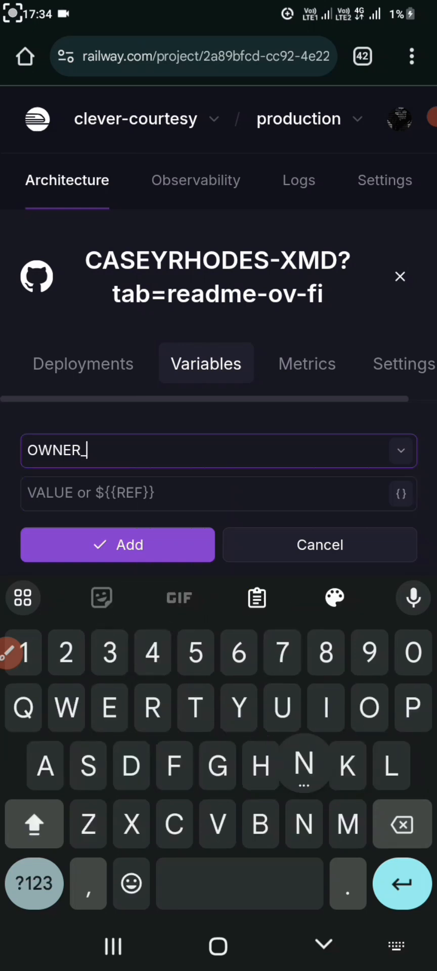
type("NUMBER")
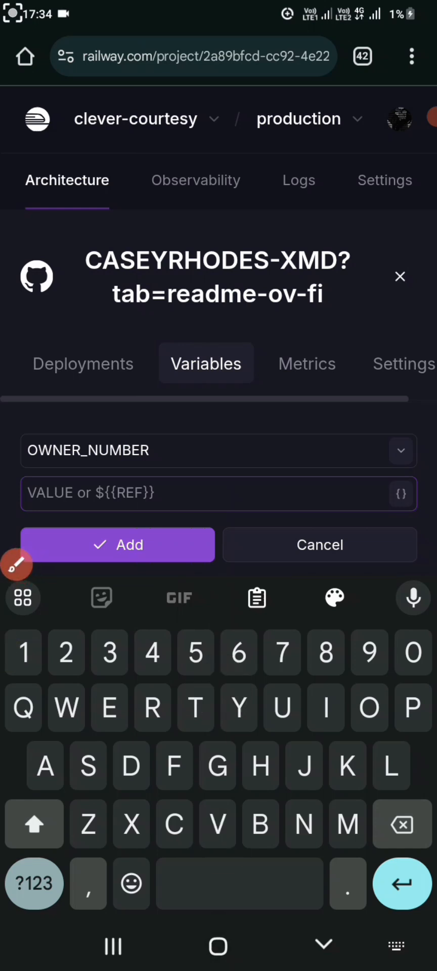
type("25")
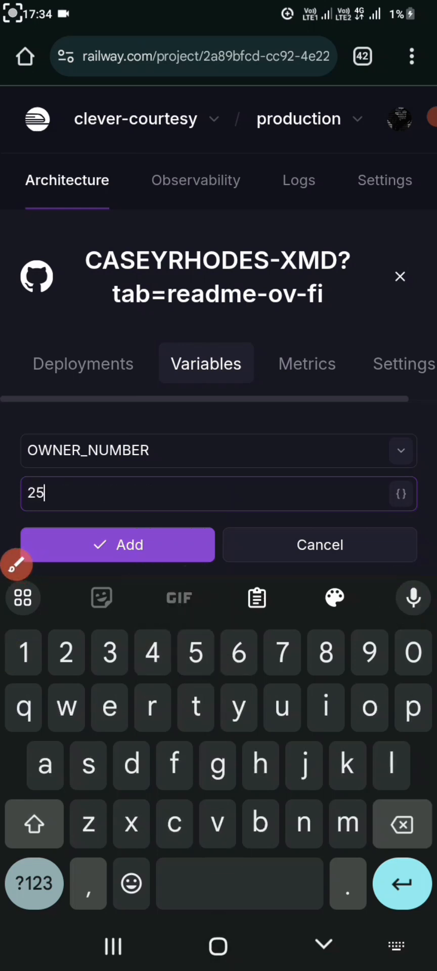
type("41121")
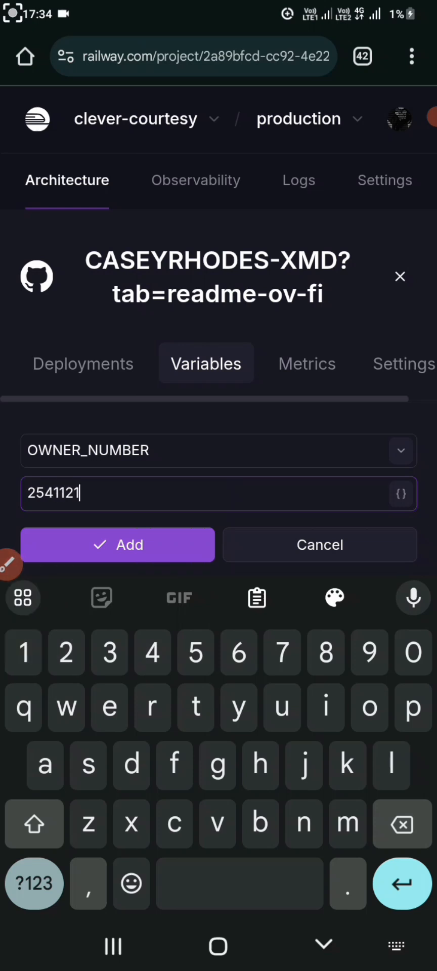
type("9211")
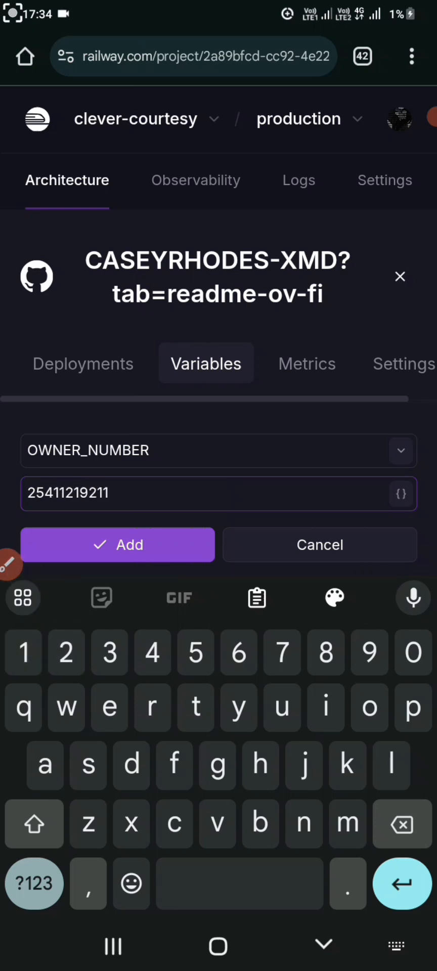
left_click(116, 544)
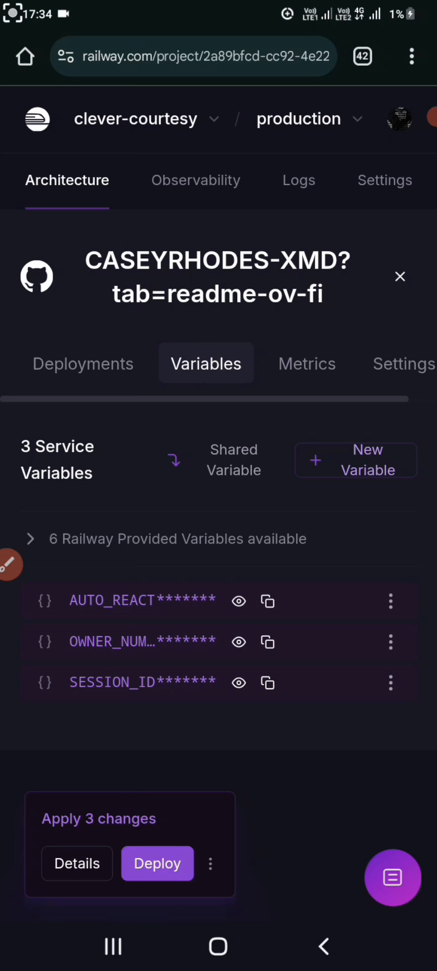
- Add an OWNER_NAME variable with the value Caseyrhodes
left_click(355, 460)
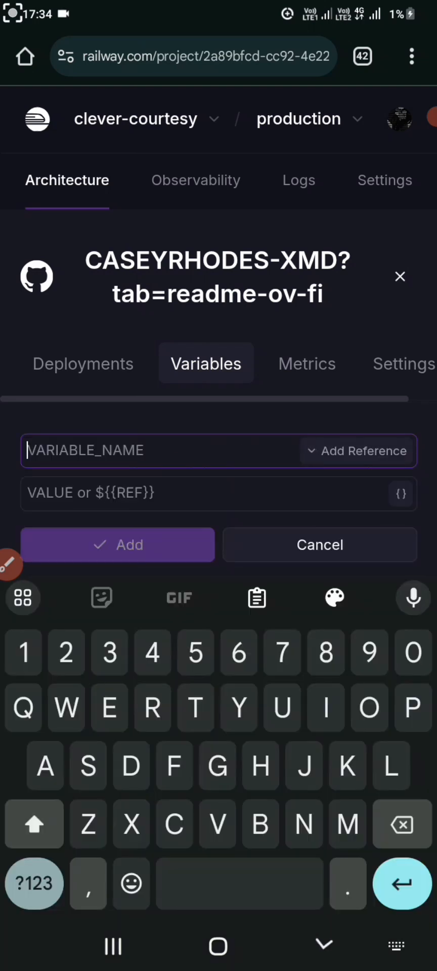
type("o")
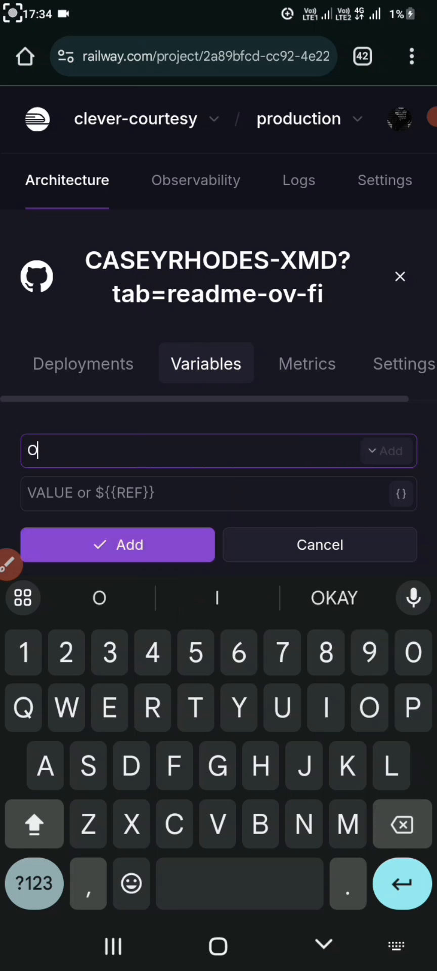
type("WN")
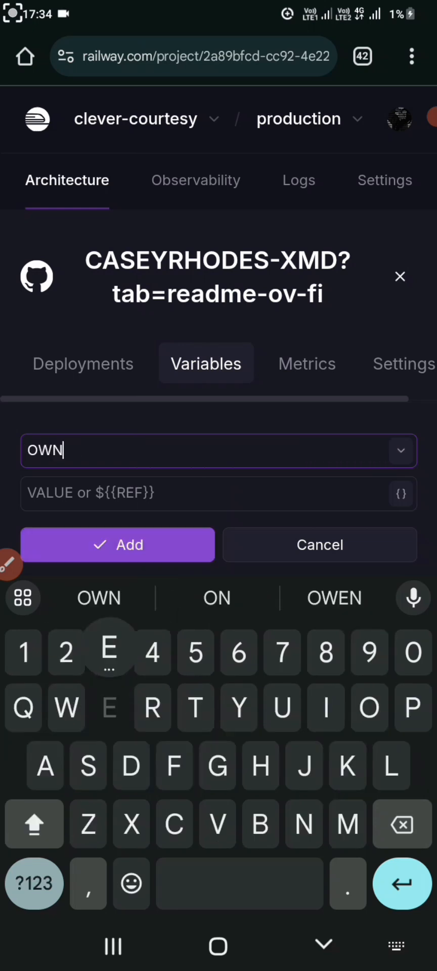
type("ER_NAM")
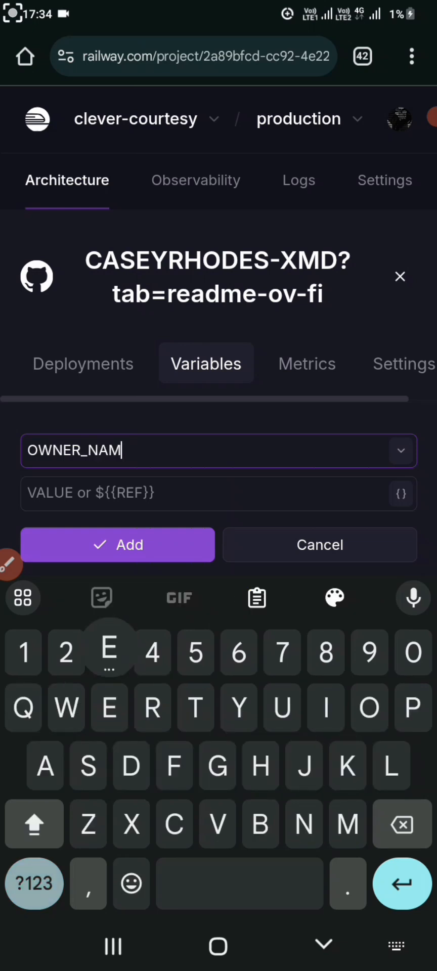
type("Case")
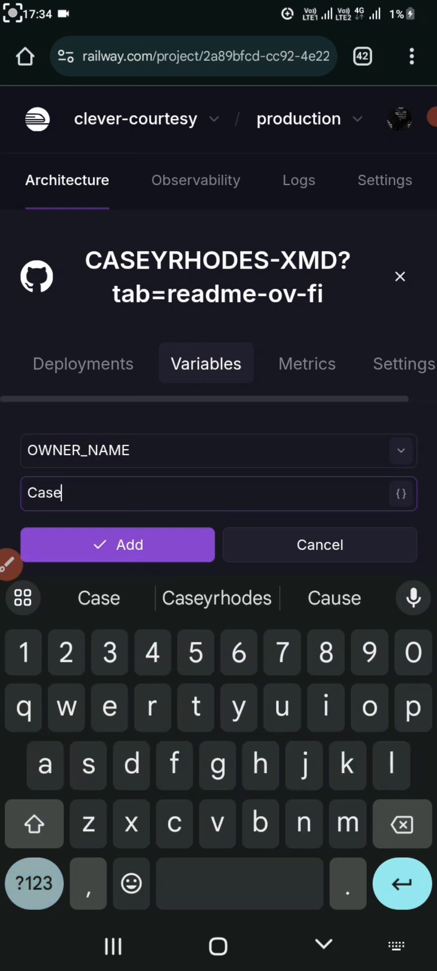
key("Backspace")
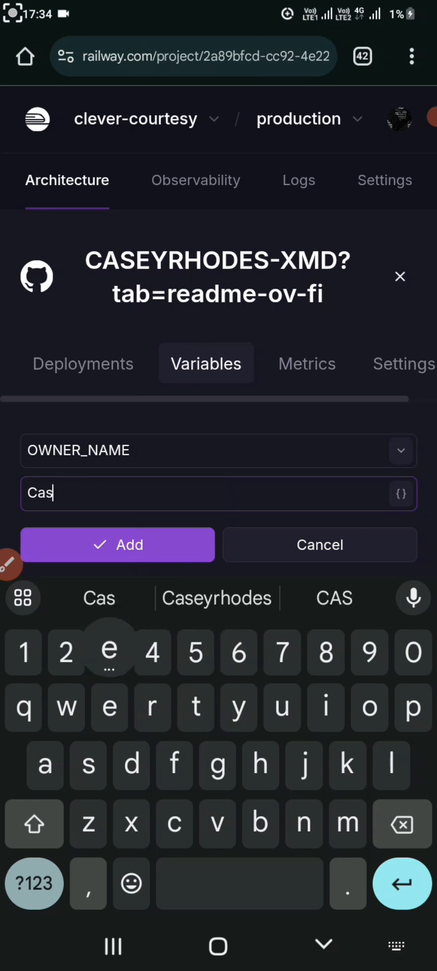
left_click(217, 597)
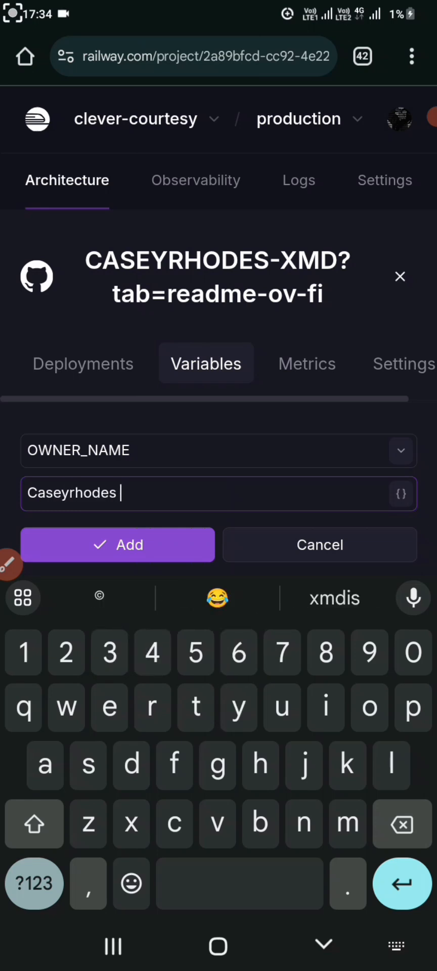
left_click(117, 545)
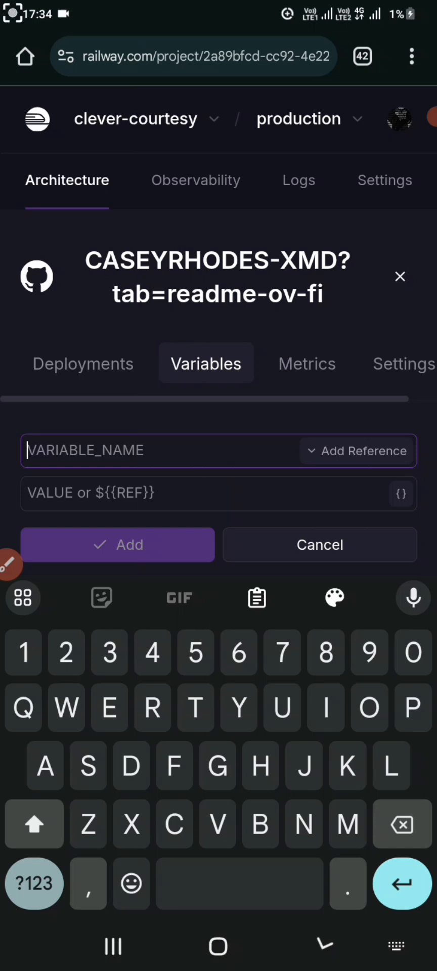
- Enter AUTO_REPLY as the next variable name and type its value
type("A")
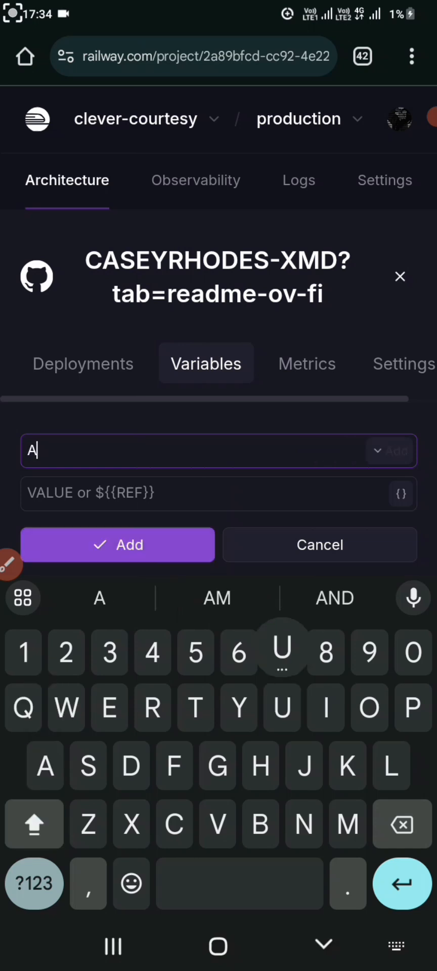
type("UTOR")
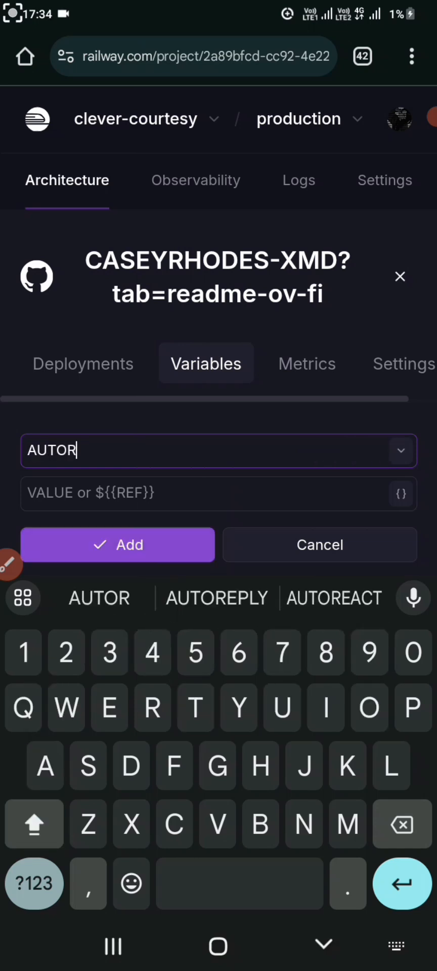
key("Backspace")
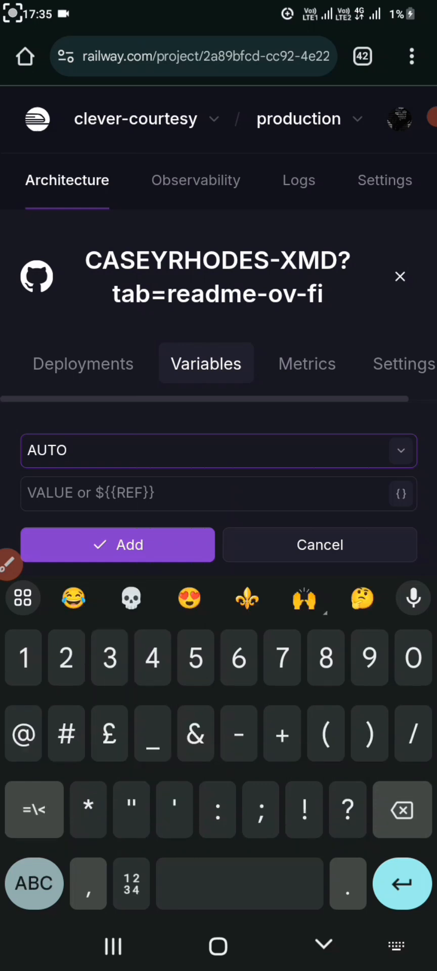
type("_REPL")
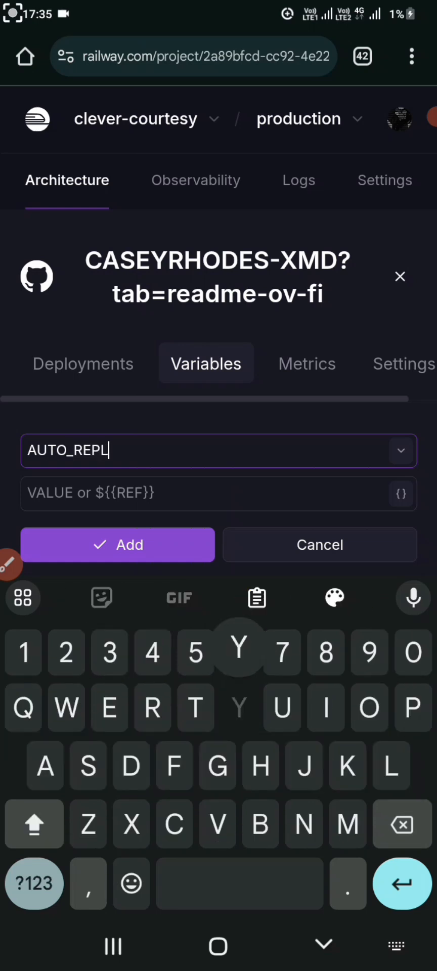
type("Y")
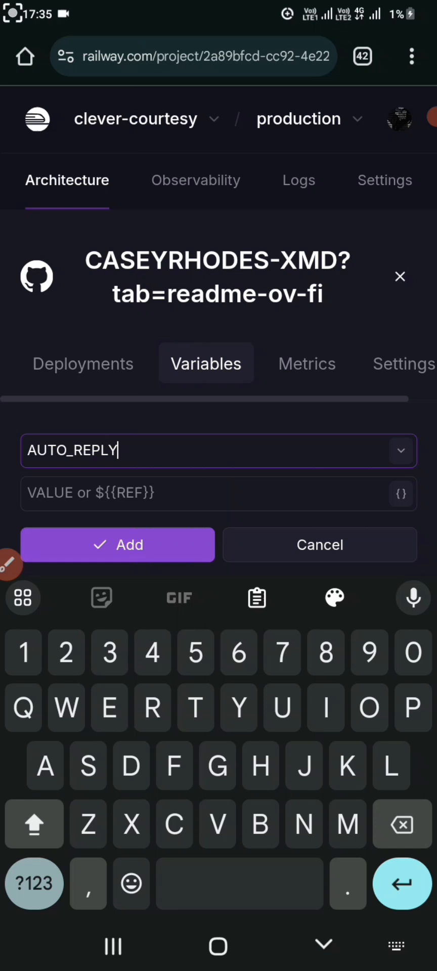
type("ture")
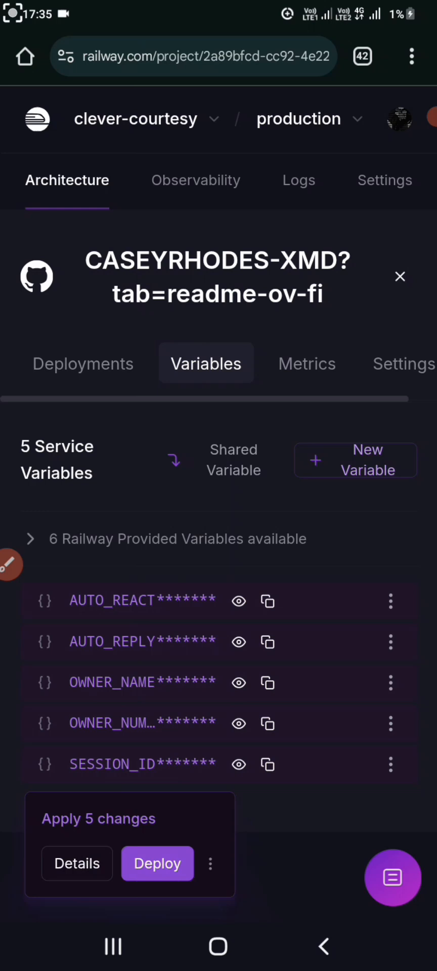
- Add a READ_MESSAGE variable with the value true
left_click(355, 459)
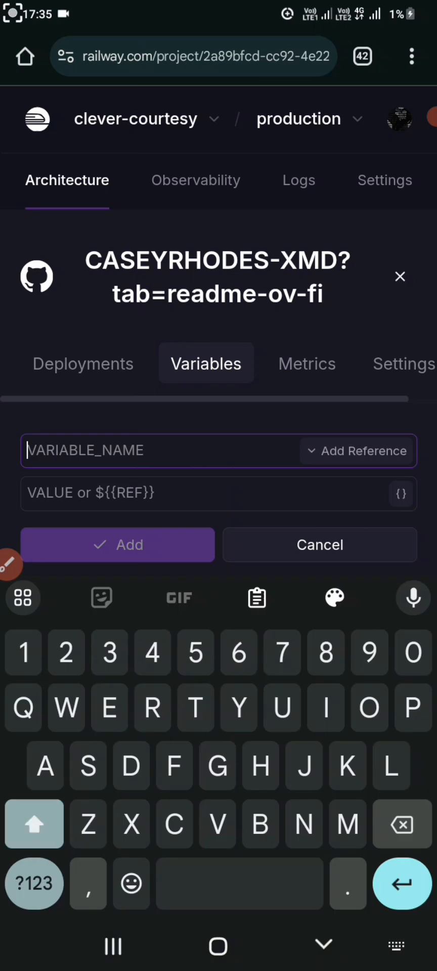
type("A")
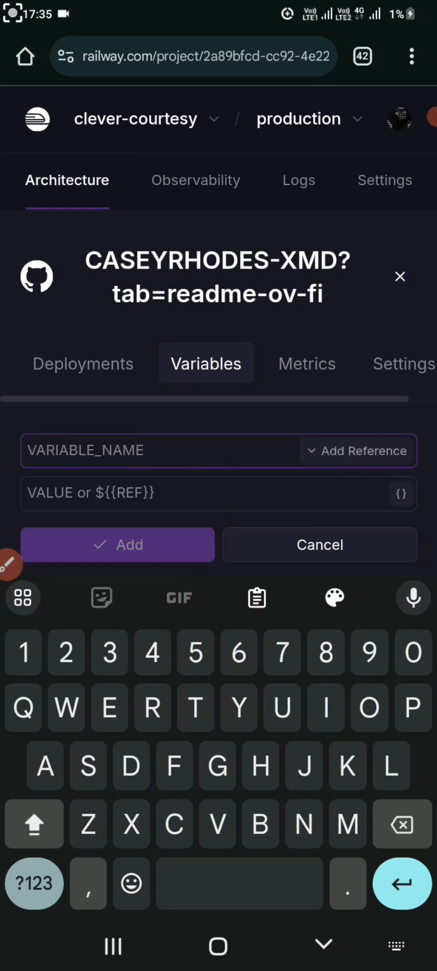
type("READ_M")
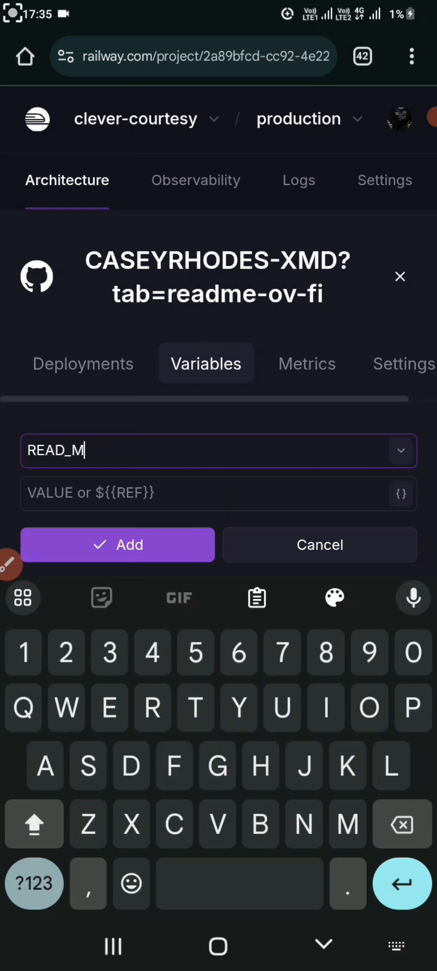
type("ESSAGE")
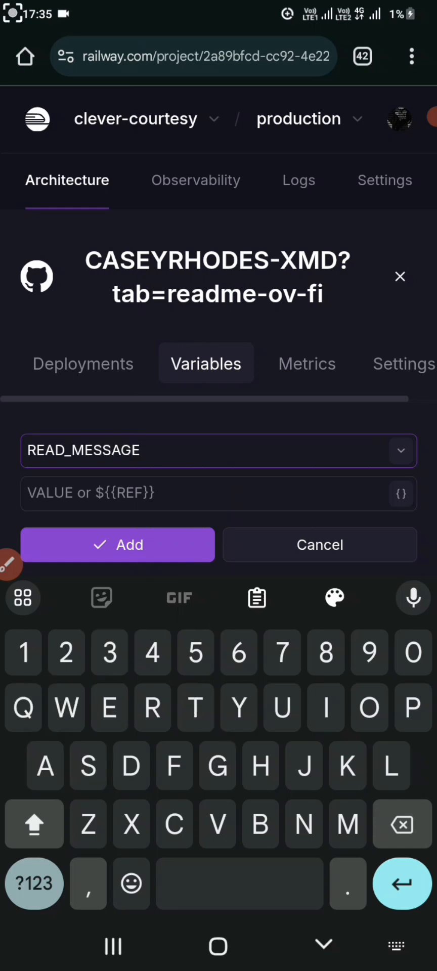
type("true")
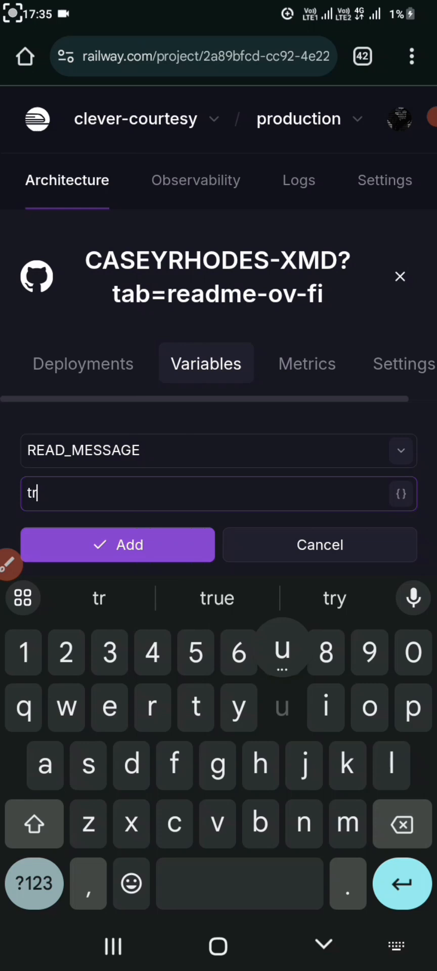
left_click(116, 546)
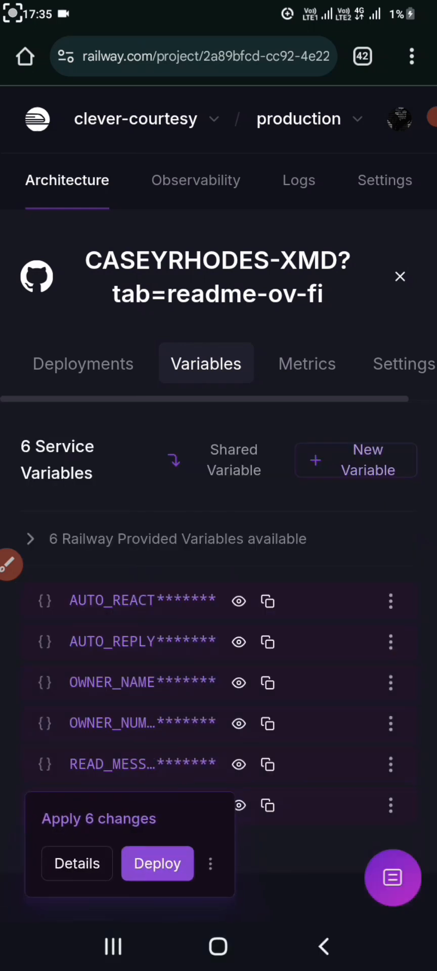
- Deploy the six staged variable changes and view the service's deployments
left_click(392, 877)
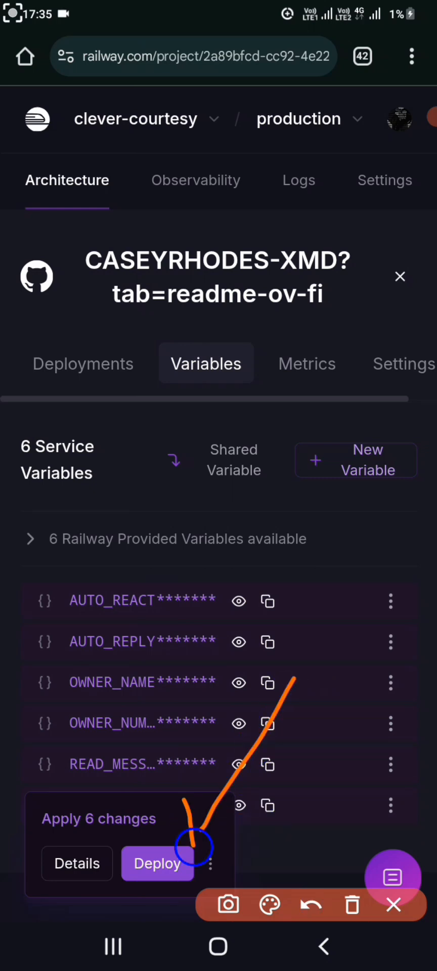
left_click(156, 862)
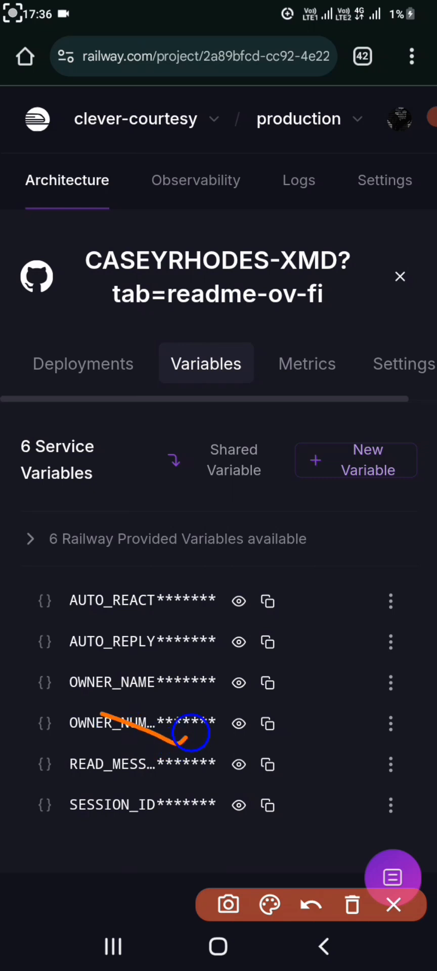
left_click(393, 905)
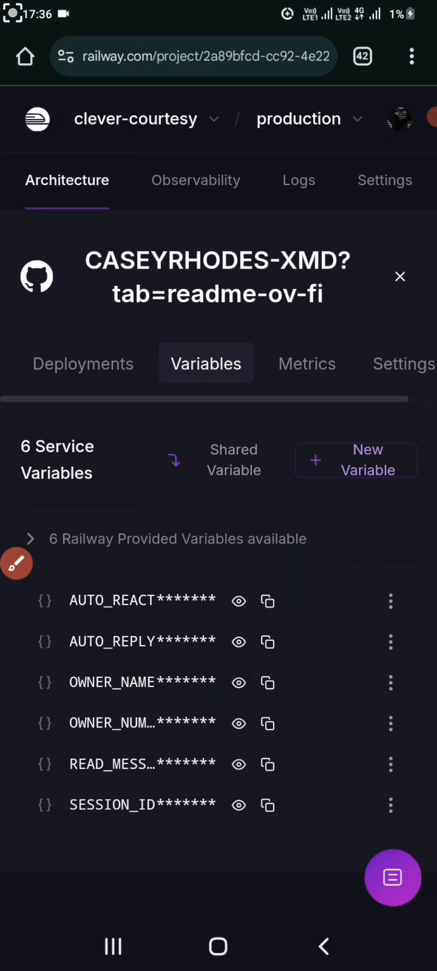
left_click(83, 364)
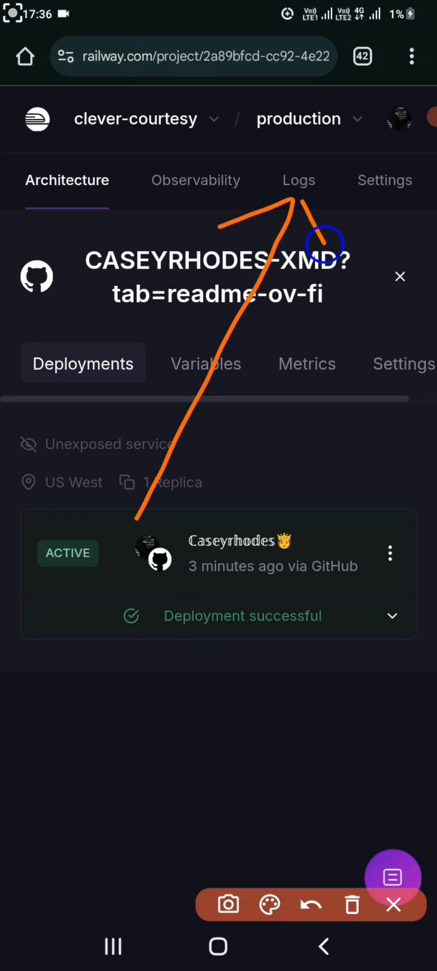
- Check the project Logs, Architecture and Observability pages, then start redeploying the active deployment
left_click(298, 180)
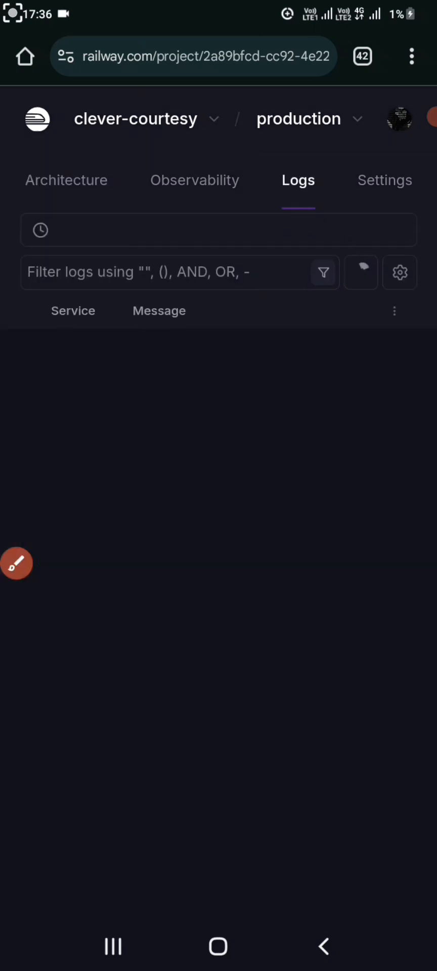
left_click(218, 229)
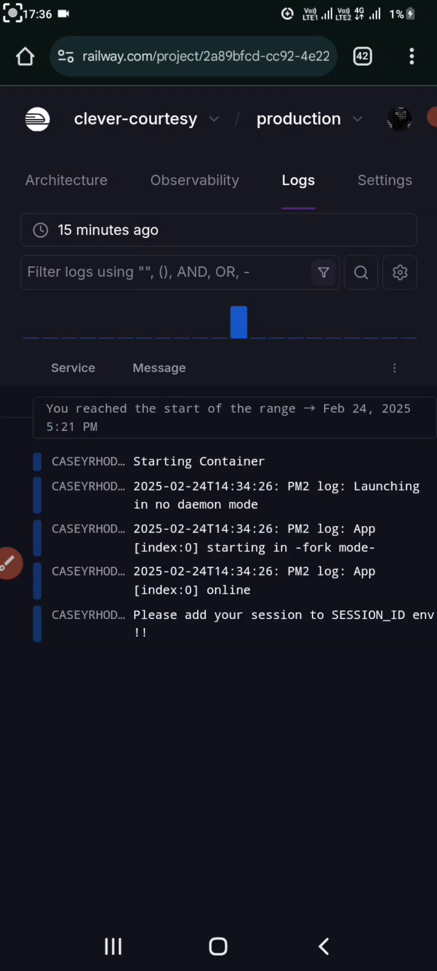
left_click(66, 180)
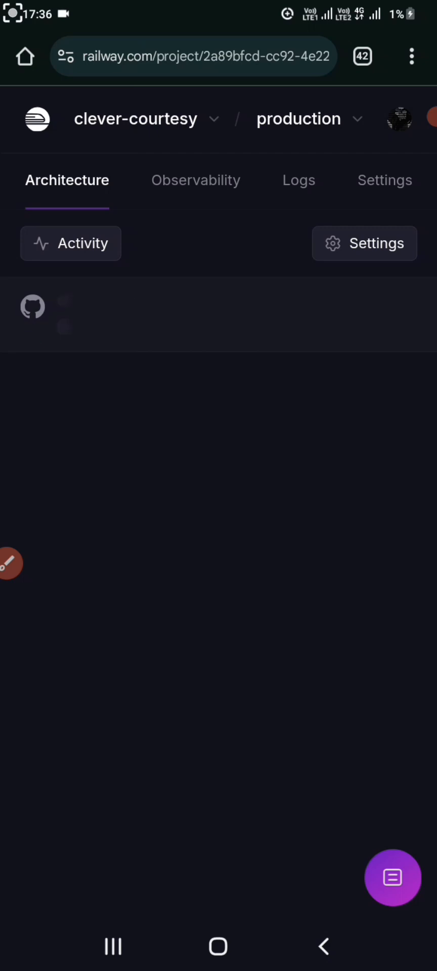
left_click(195, 180)
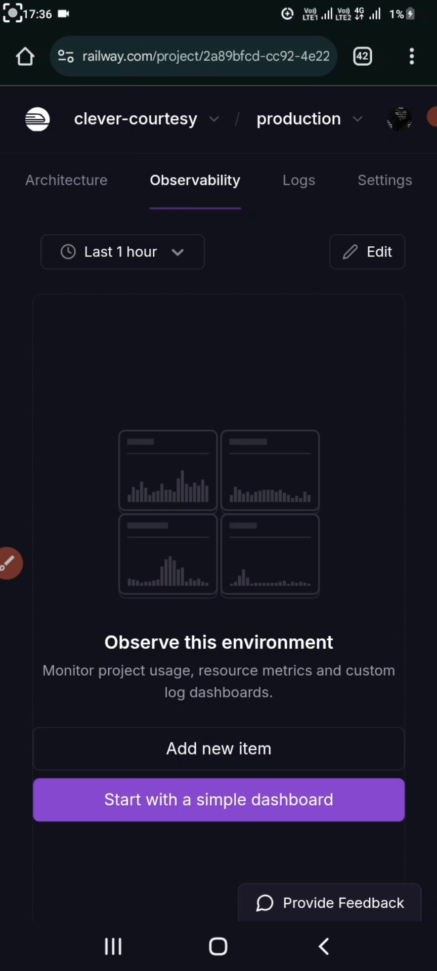
left_click(66, 180)
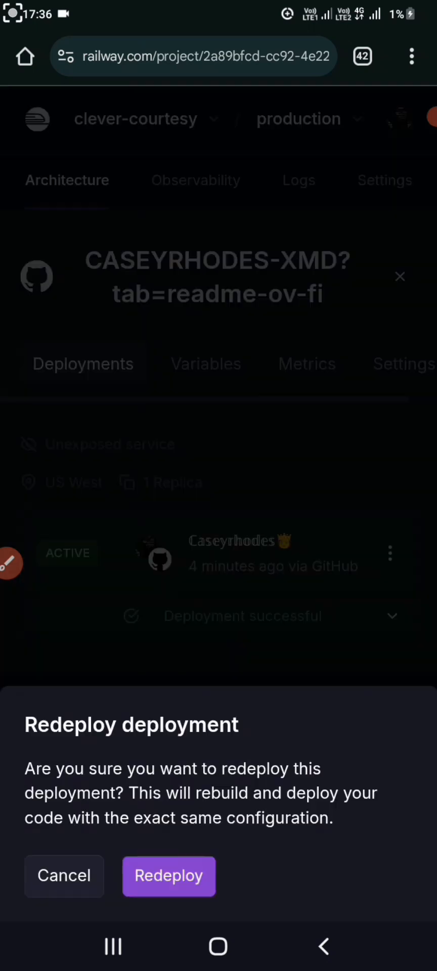
- Confirm the redeploy and open the WhatsApp self-chat with the session ID
left_click(168, 876)
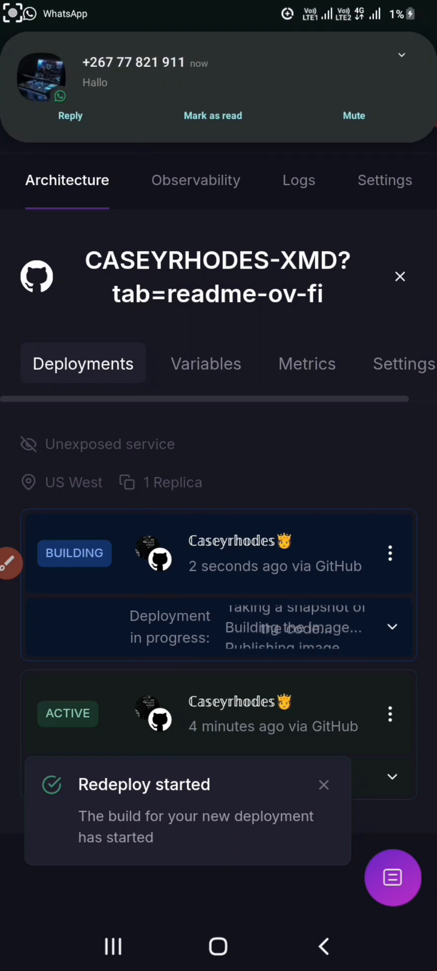
left_click(298, 180)
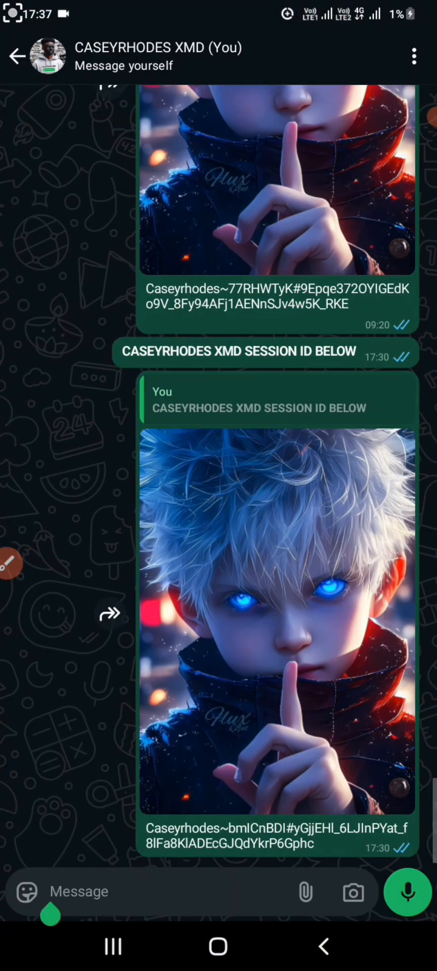
- Return from WhatsApp to the Railway project logs
left_click(112, 946)
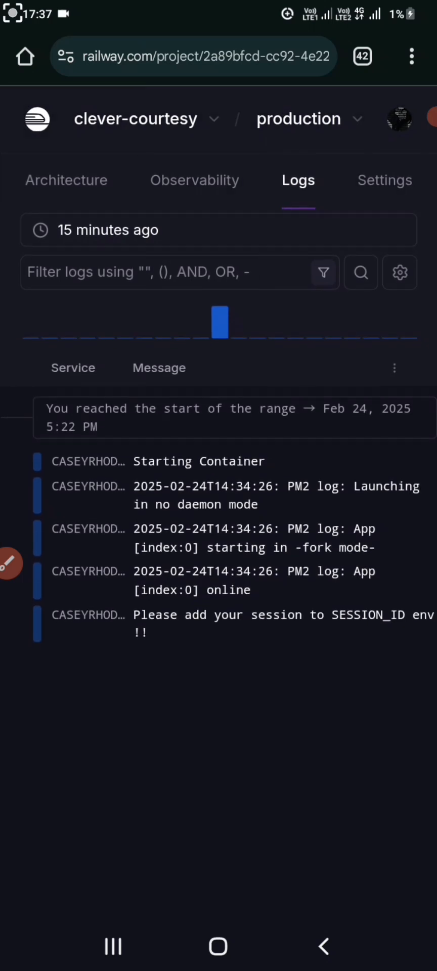
- Open the new deployment's deploy logs and scroll to the WhatsApp connection messages
left_click(66, 180)
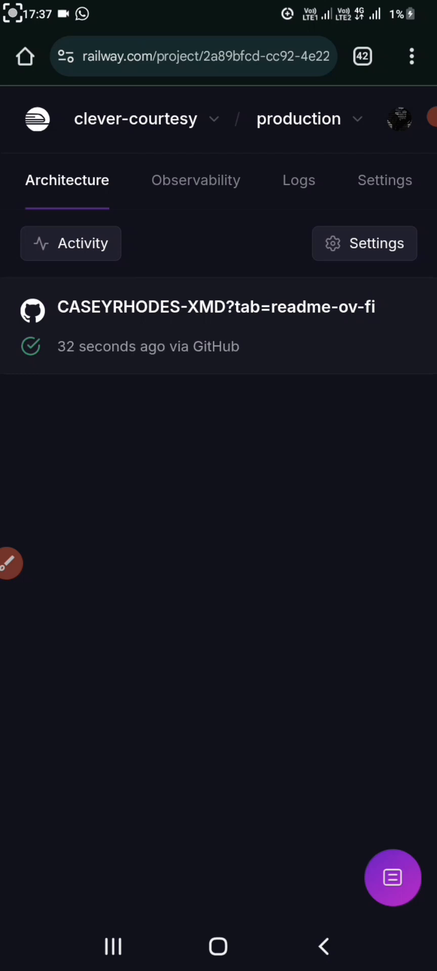
left_click(216, 326)
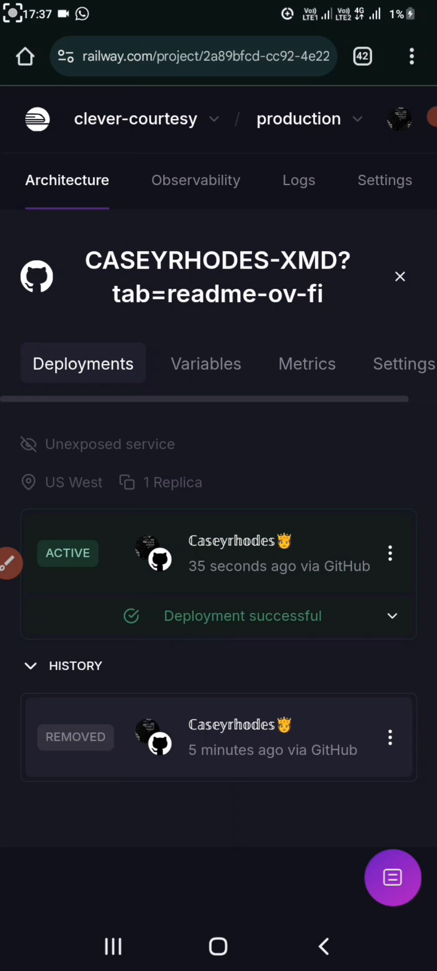
left_click(391, 615)
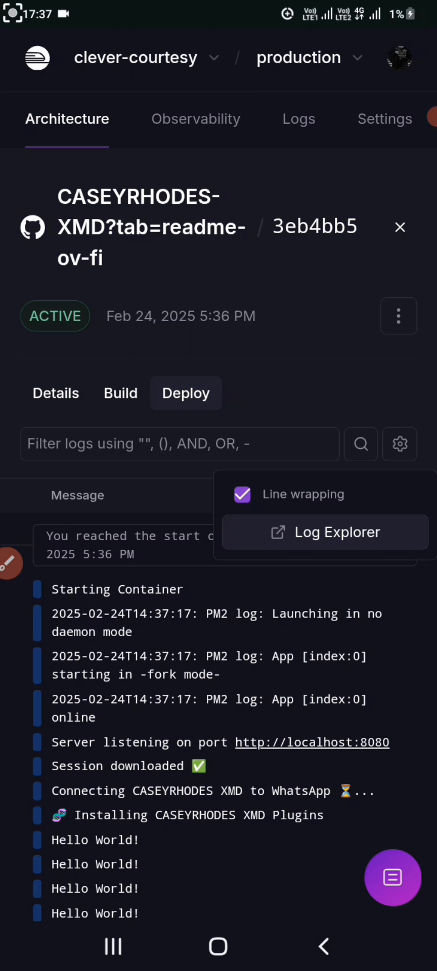
scroll("down", 3)
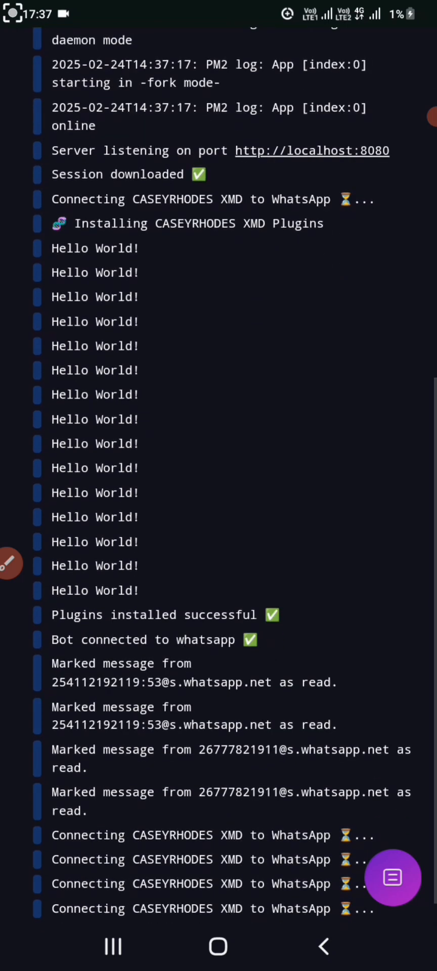